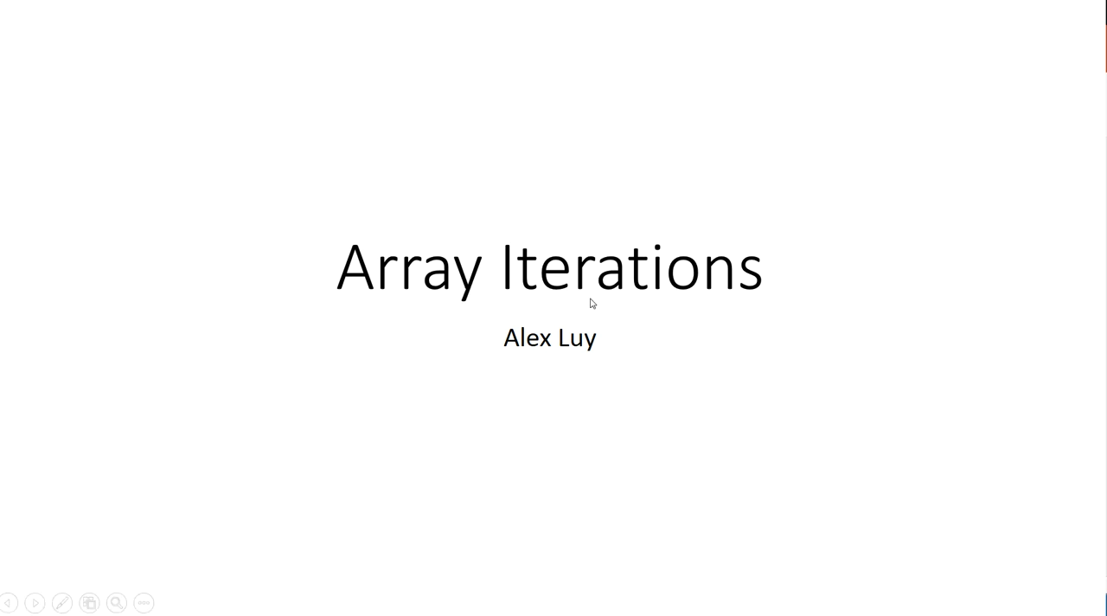
Advance the slideshow from the Array Iterations title slide to the eight-score array diagram.
{"action": "key", "text": "Right"}
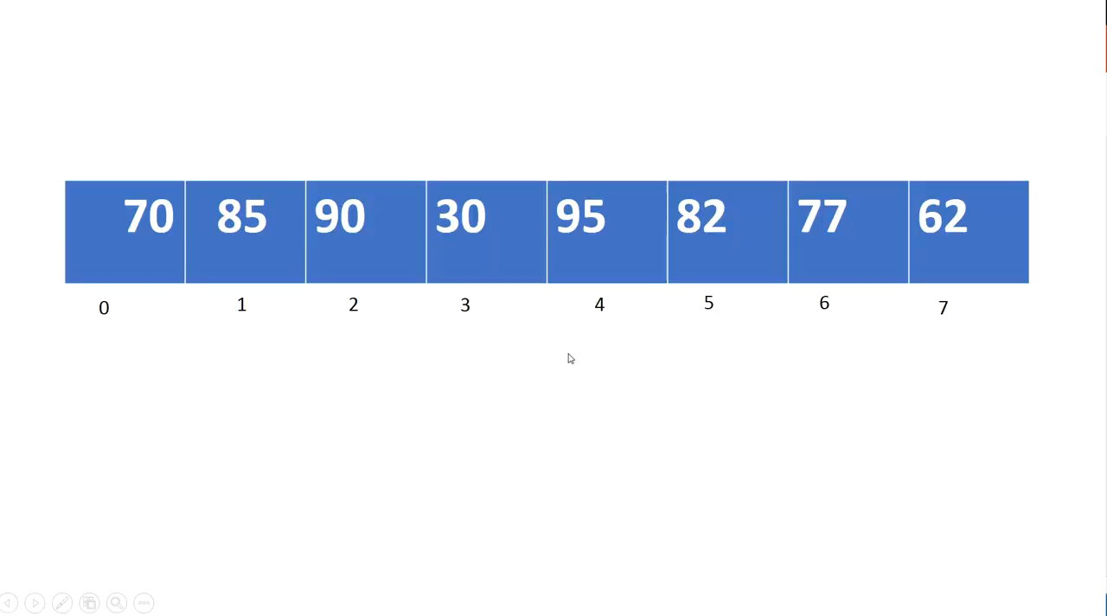
{"action": "mouse_move", "coordinate": [523, 407]}
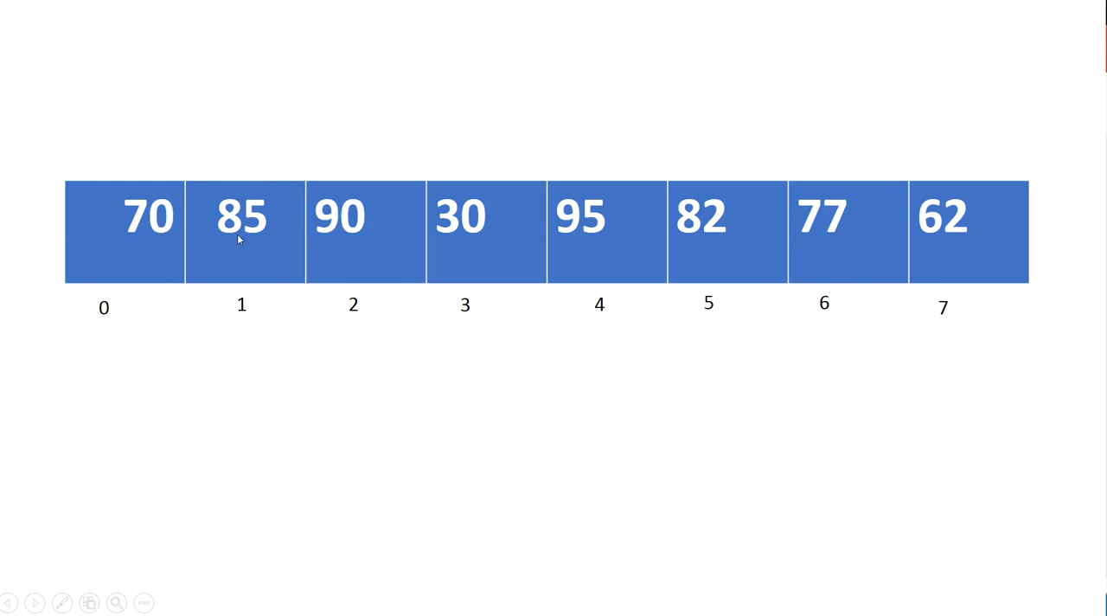
{"action": "mouse_move", "coordinate": [531, 261]}
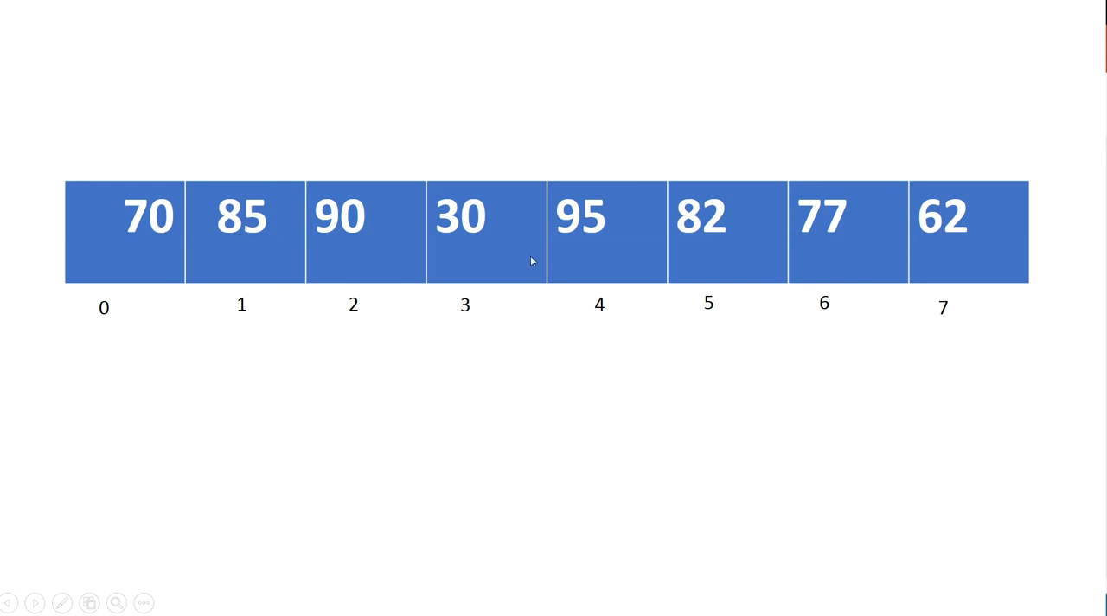
{"action": "mouse_move", "coordinate": [481, 276]}
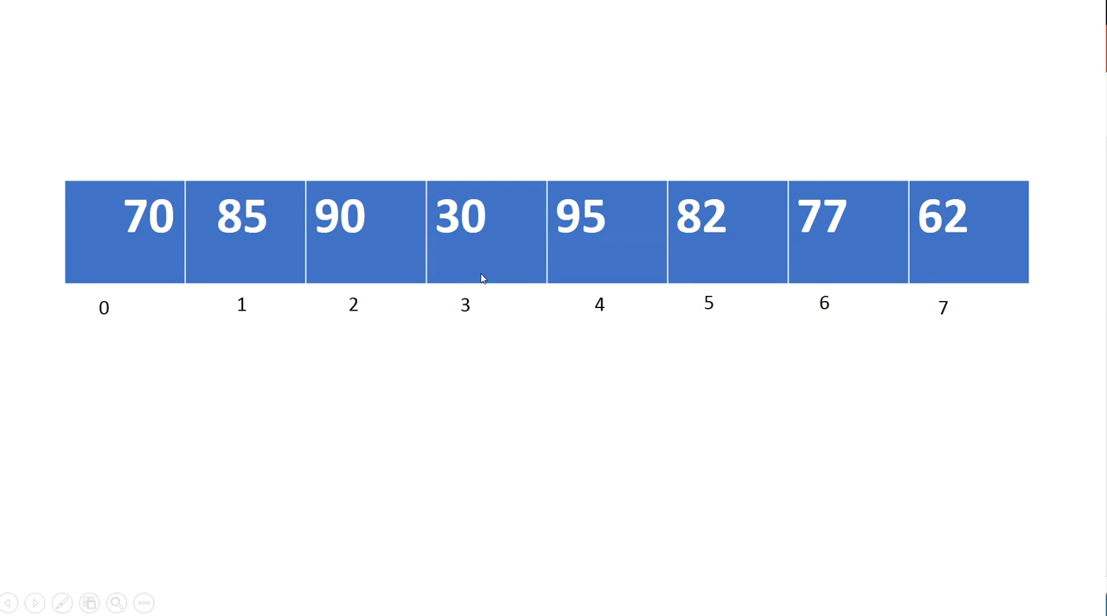
{"action": "mouse_move", "coordinate": [152, 341]}
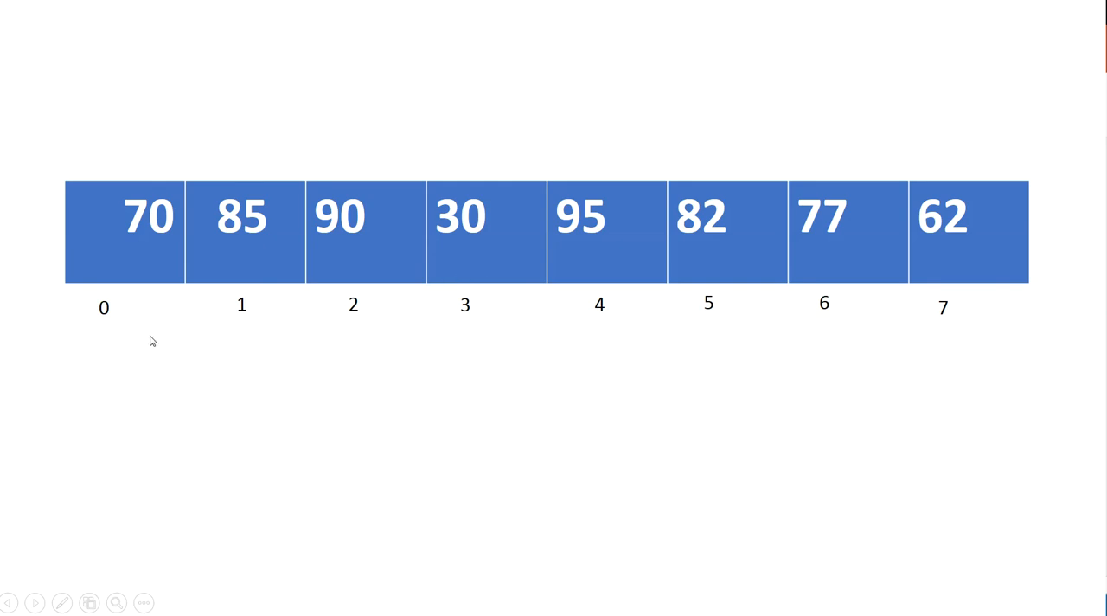
{"action": "mouse_move", "coordinate": [130, 306]}
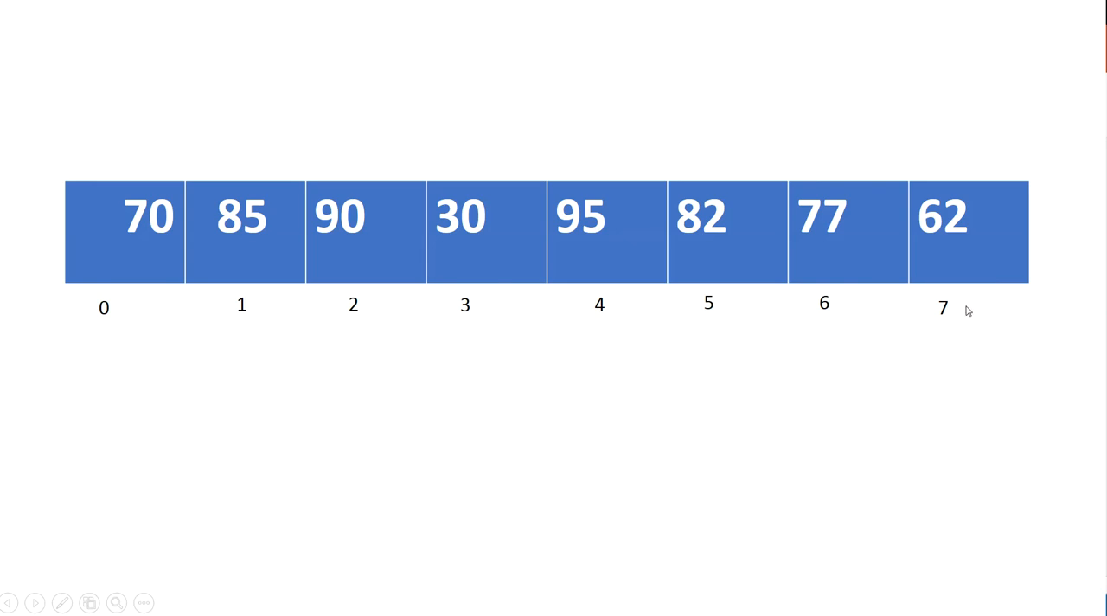
{"action": "mouse_move", "coordinate": [962, 349]}
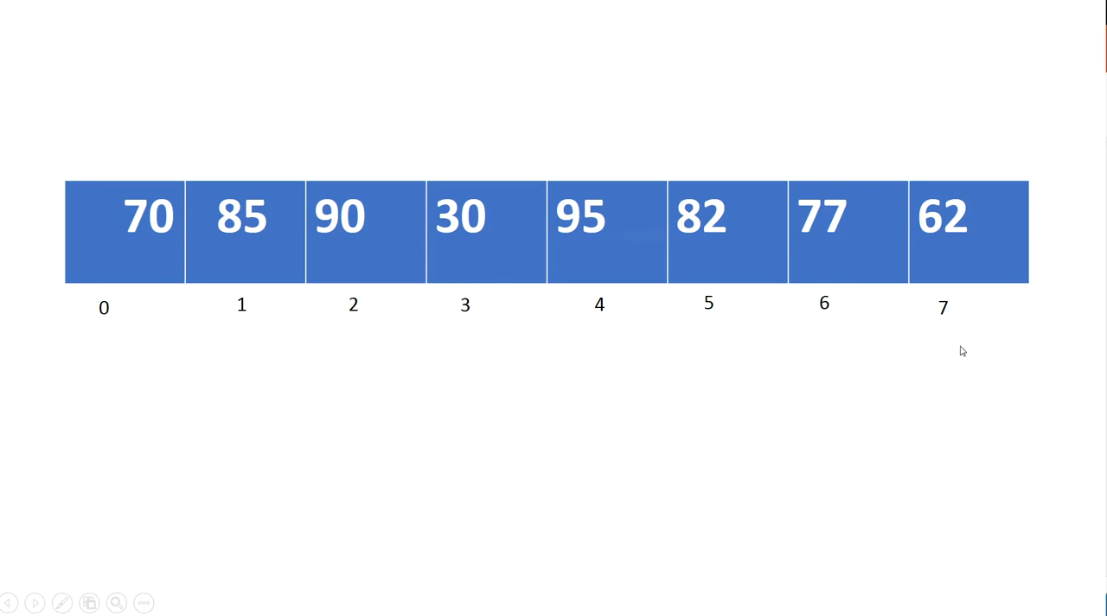
{"action": "mouse_move", "coordinate": [119, 331]}
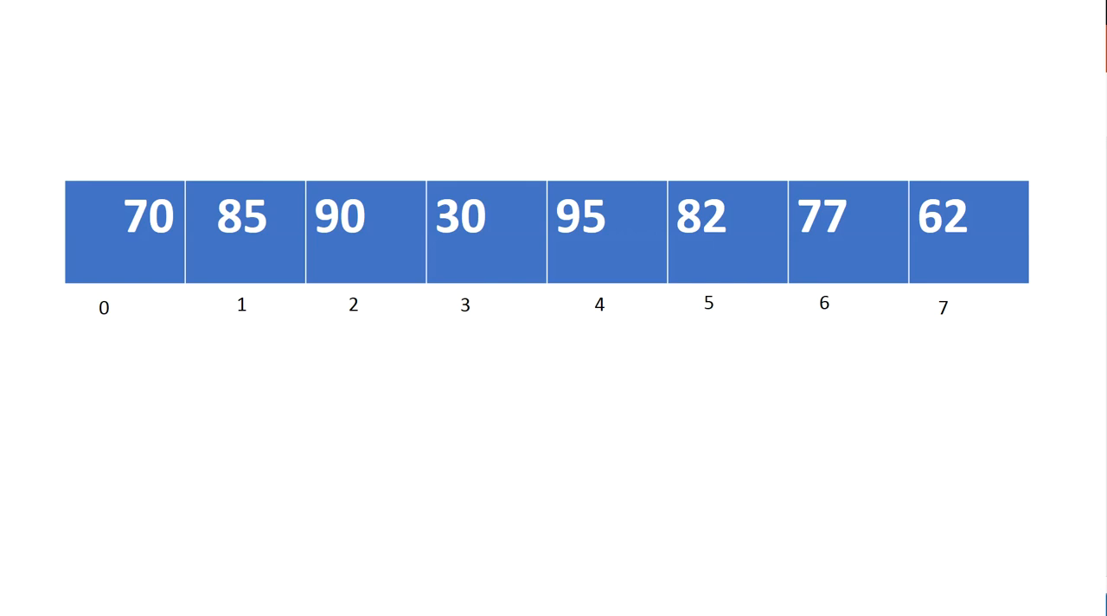
{"action": "mouse_move", "coordinate": [512, 415]}
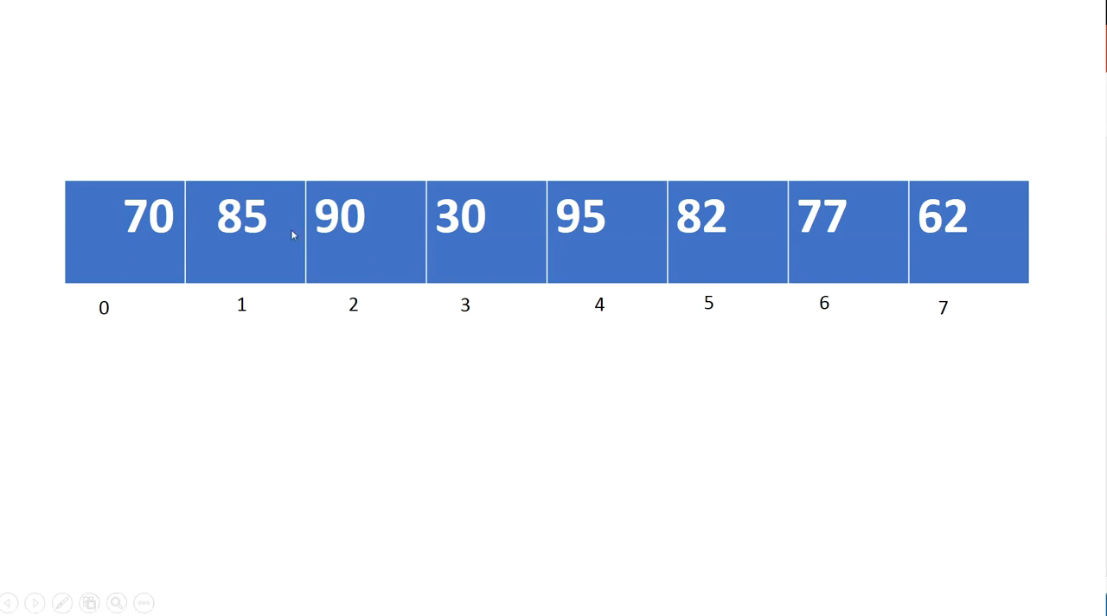
{"action": "mouse_move", "coordinate": [962, 249]}
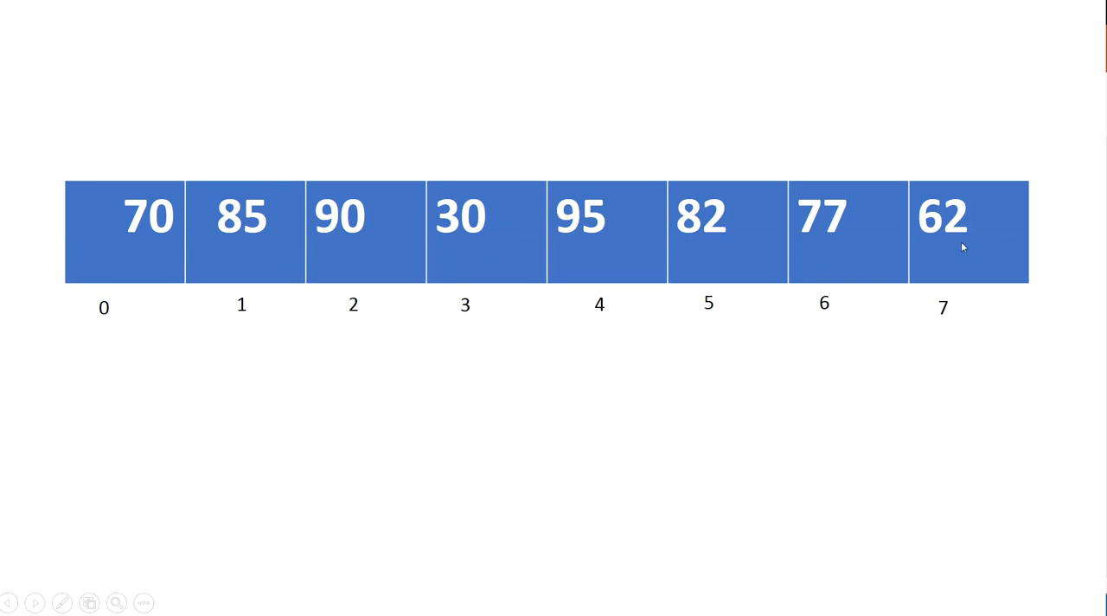
{"action": "mouse_move", "coordinate": [301, 400]}
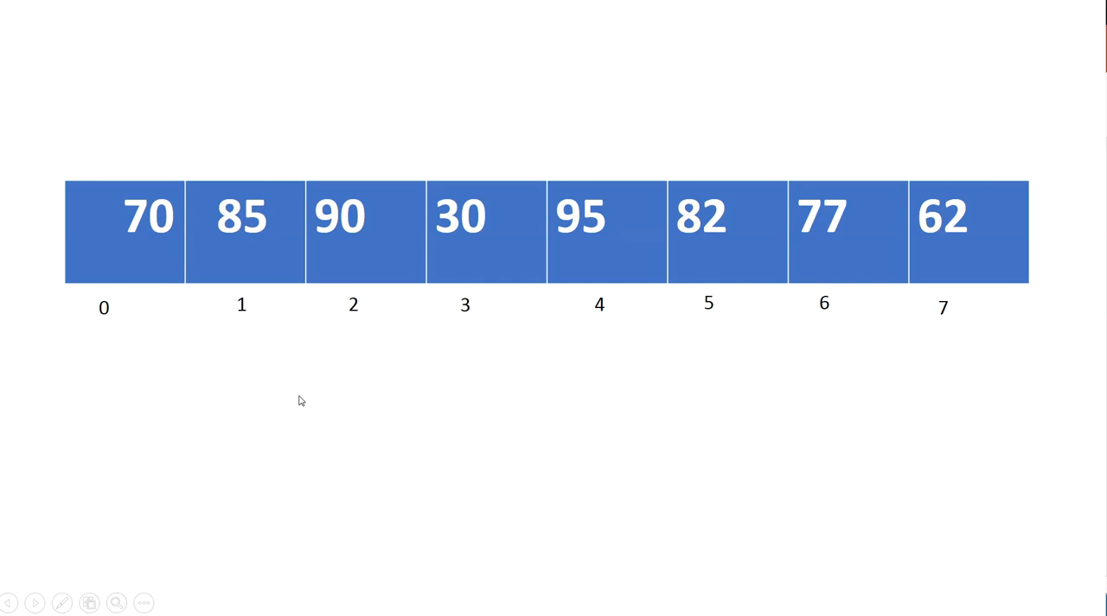
{"action": "mouse_move", "coordinate": [194, 322]}
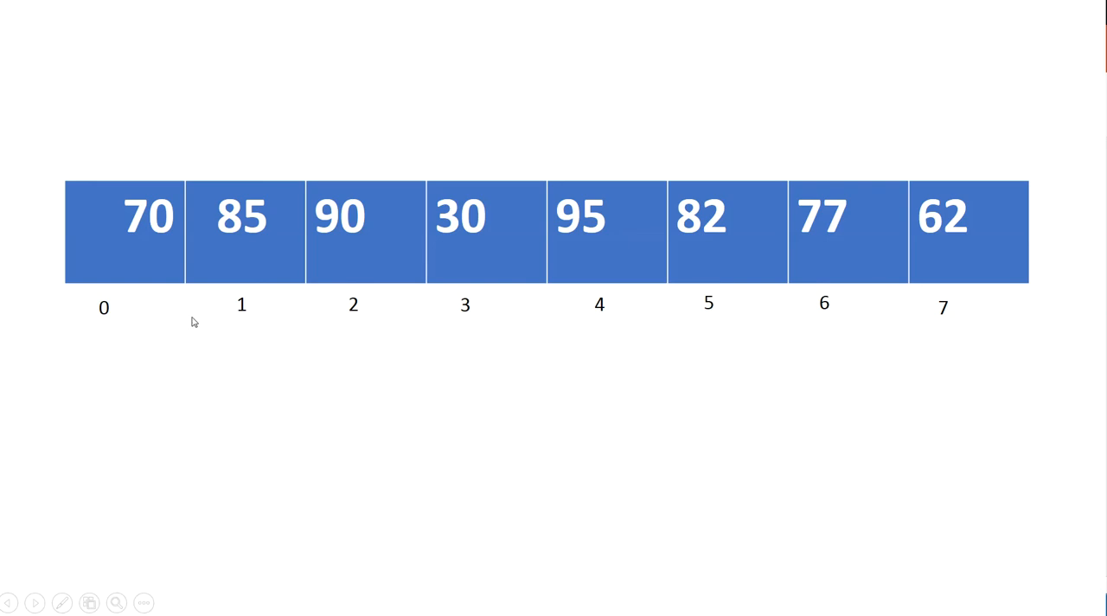
{"action": "mouse_move", "coordinate": [353, 258]}
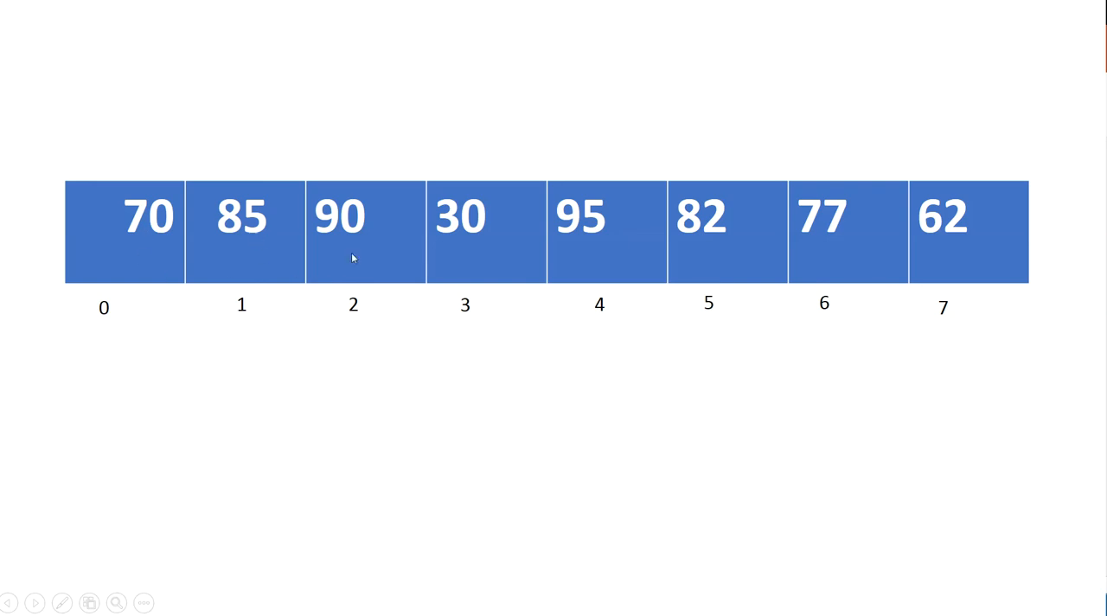
{"action": "mouse_move", "coordinate": [627, 254]}
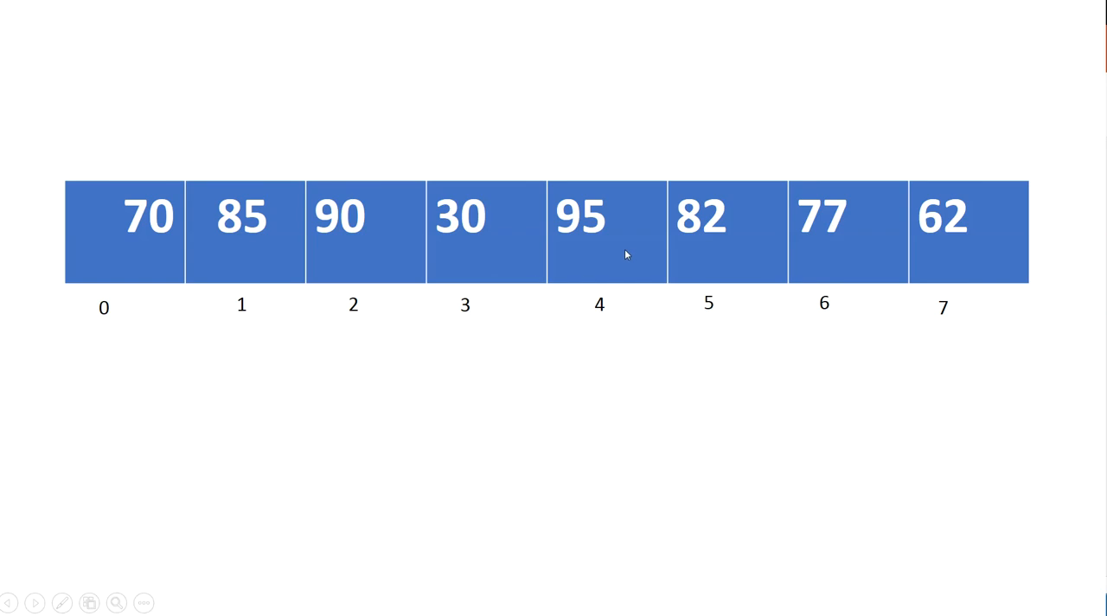
{"action": "mouse_move", "coordinate": [959, 246]}
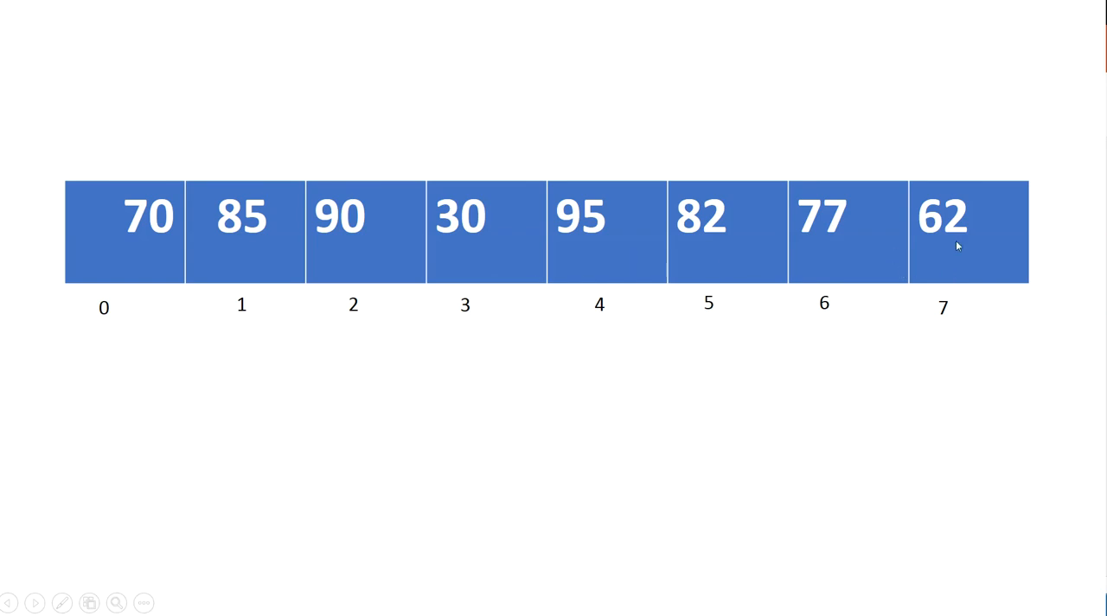
{"action": "mouse_move", "coordinate": [820, 374]}
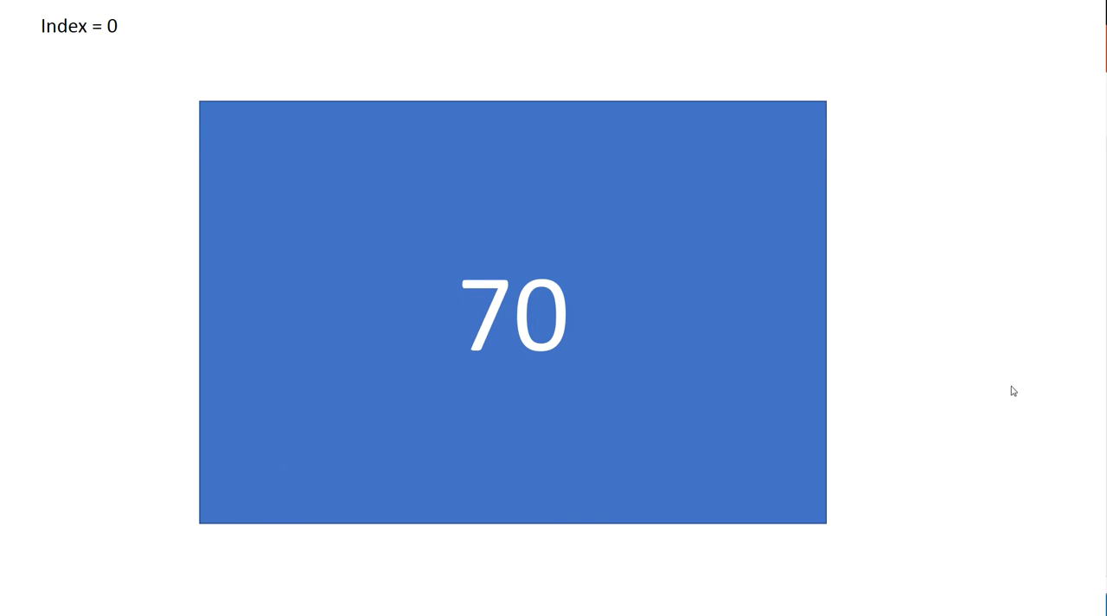
{"action": "mouse_move", "coordinate": [1000, 340]}
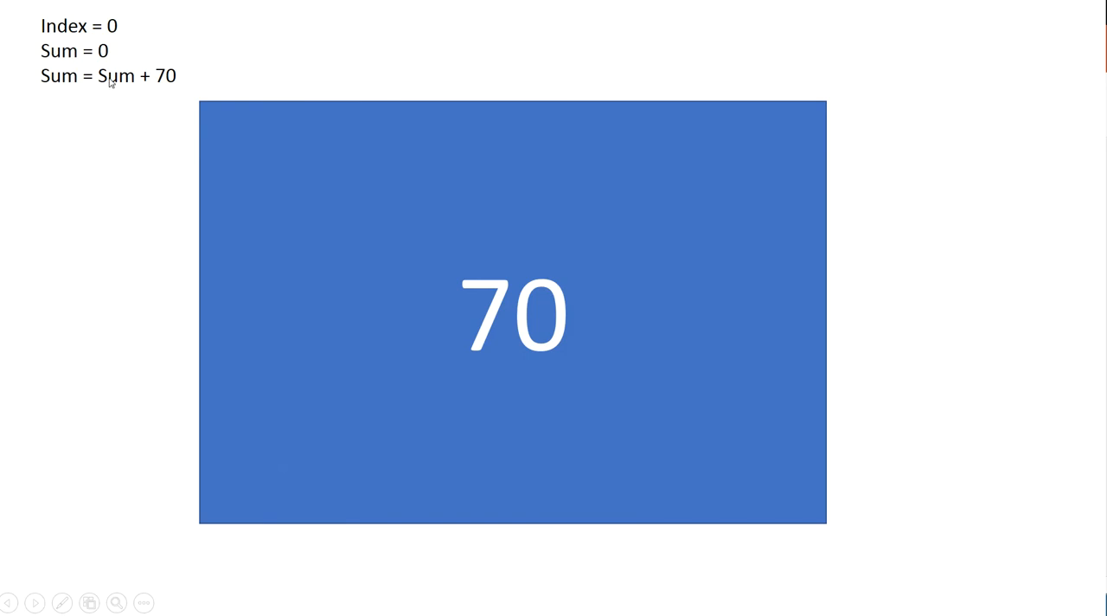
{"action": "mouse_move", "coordinate": [135, 156]}
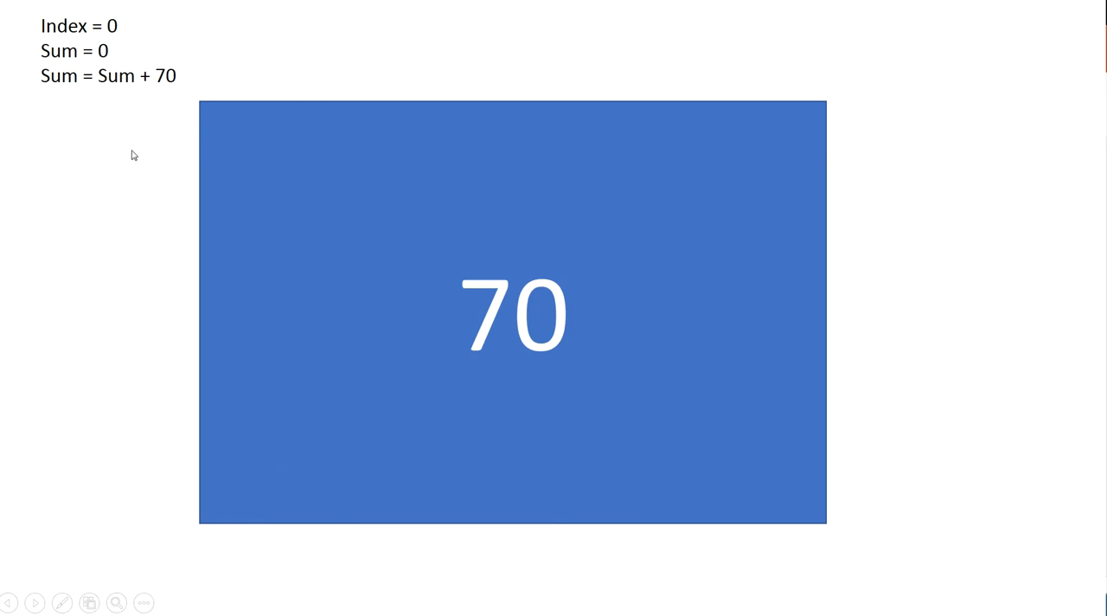
{"action": "mouse_move", "coordinate": [119, 177]}
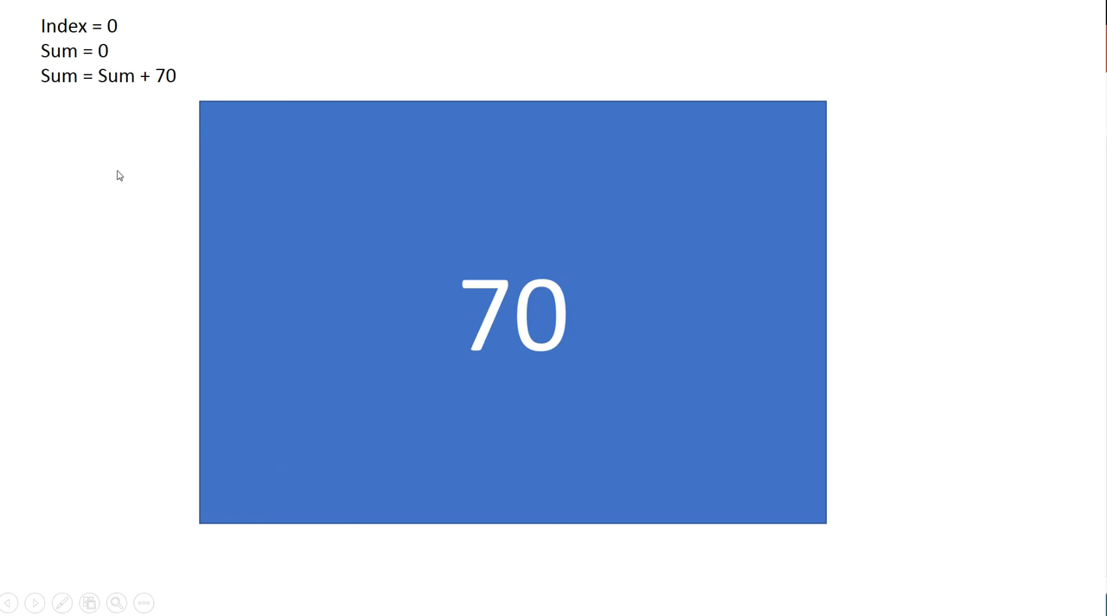
{"action": "mouse_move", "coordinate": [135, 116]}
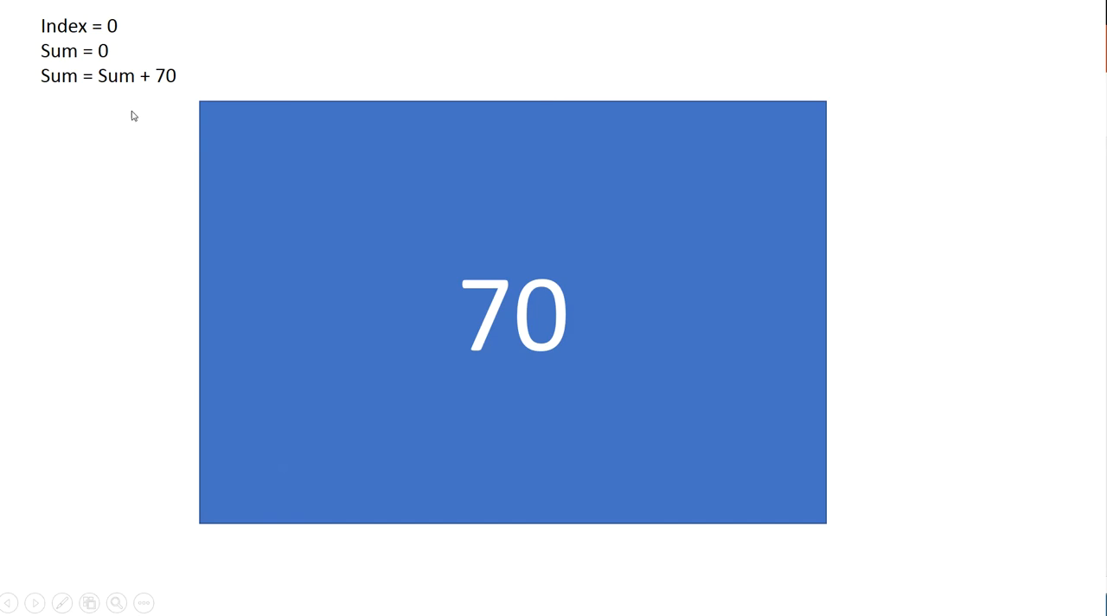
{"action": "mouse_move", "coordinate": [111, 83]}
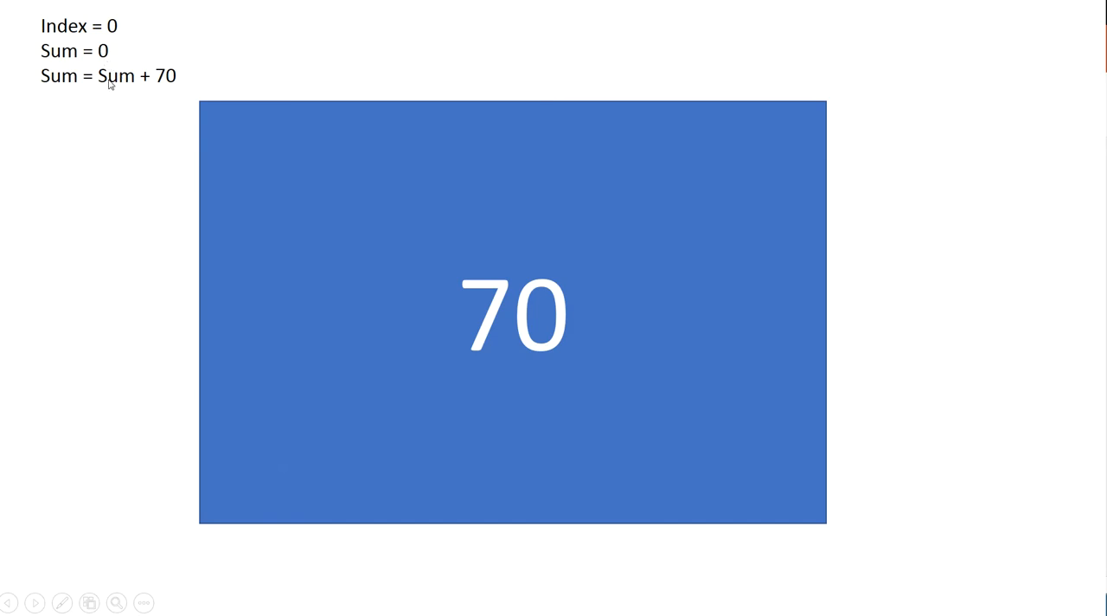
{"action": "mouse_move", "coordinate": [151, 82]}
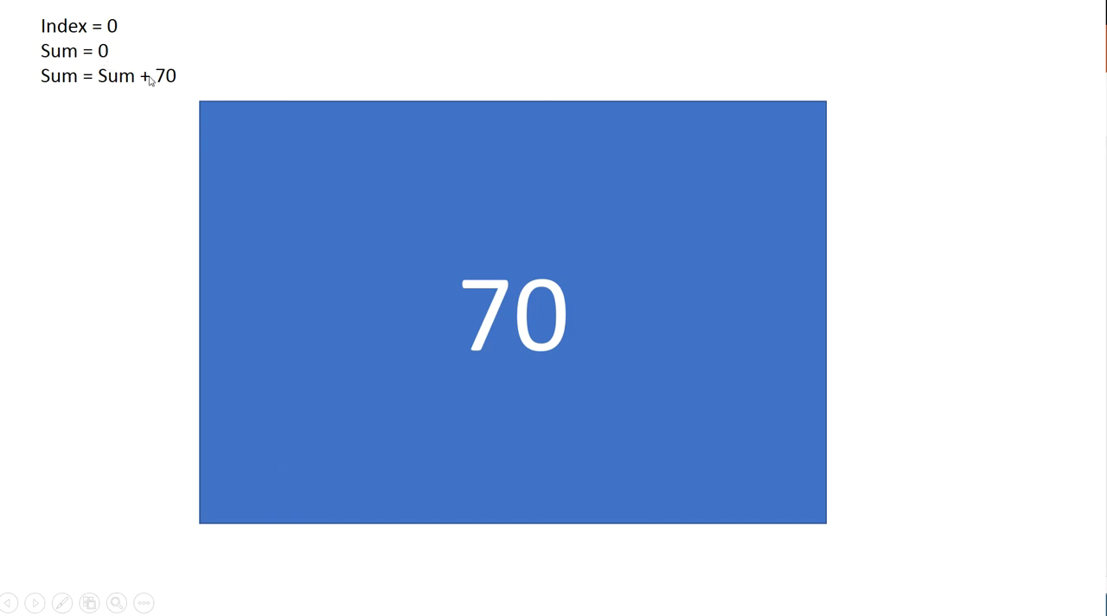
{"action": "mouse_move", "coordinate": [478, 349]}
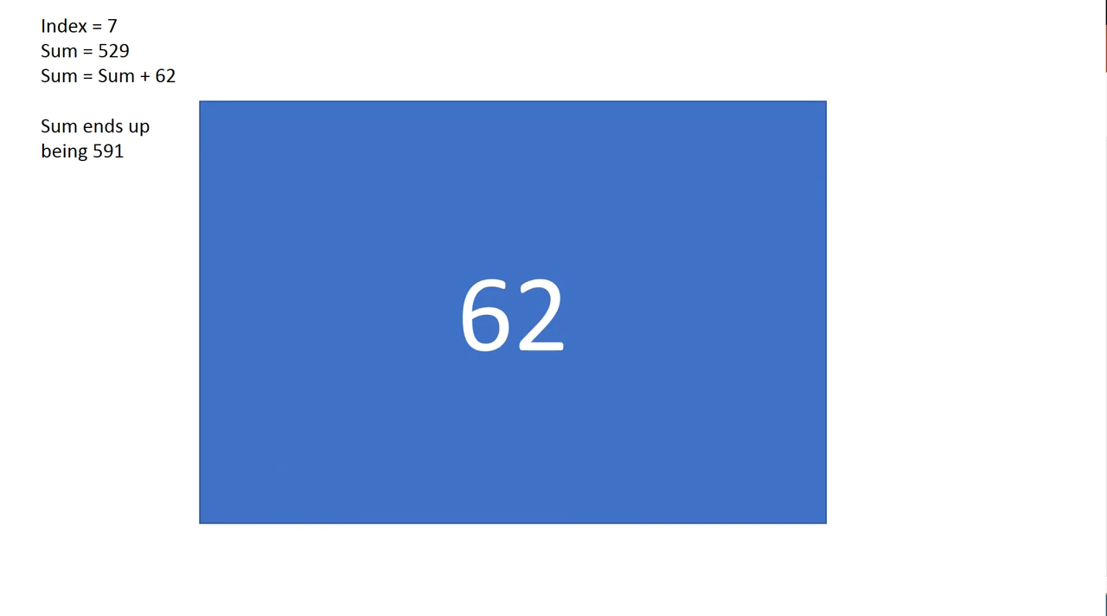
{"action": "mouse_move", "coordinate": [1004, 321]}
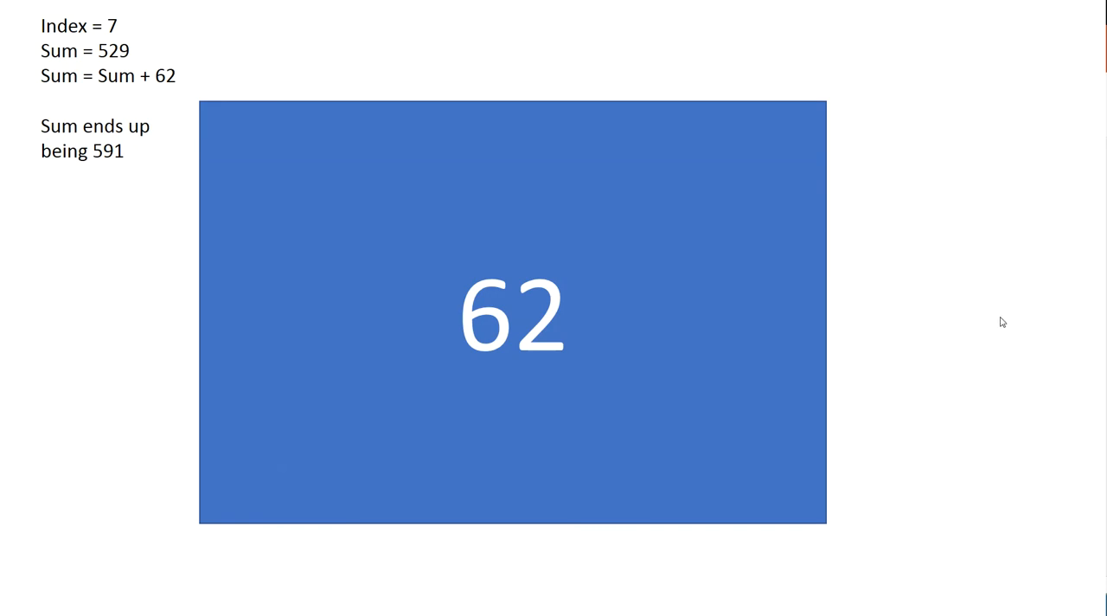
{"action": "mouse_move", "coordinate": [827, 369]}
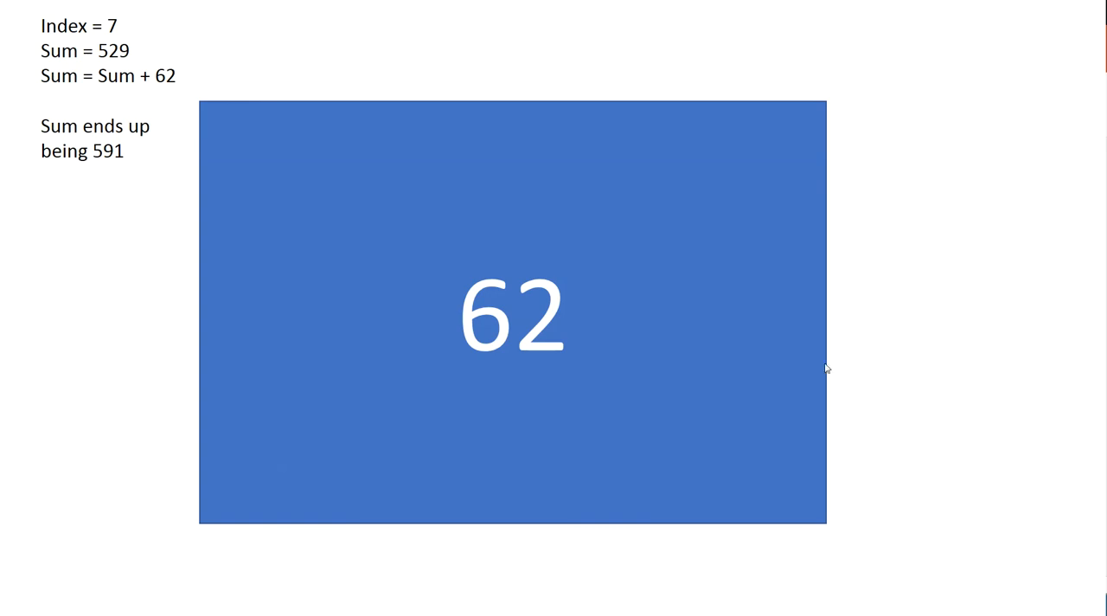
{"action": "mouse_move", "coordinate": [775, 431]}
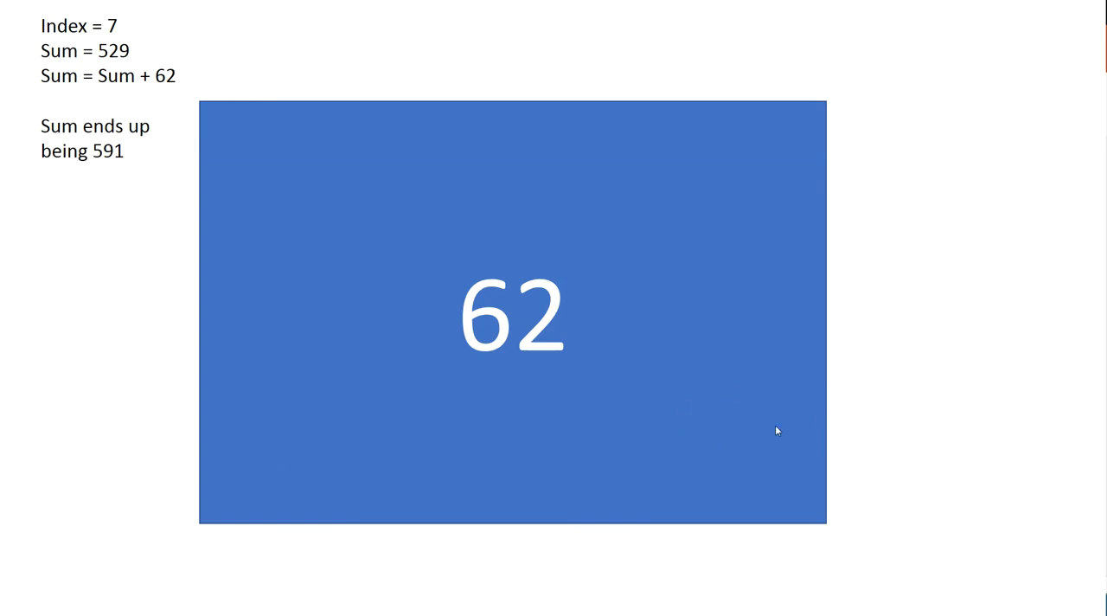
{"action": "mouse_move", "coordinate": [570, 398]}
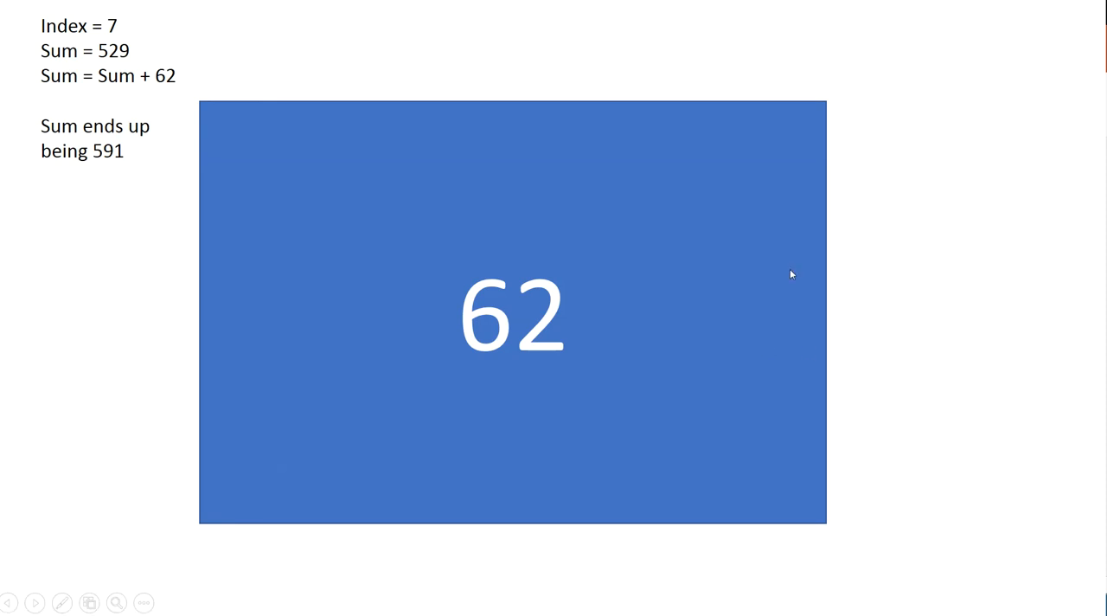
{"action": "mouse_move", "coordinate": [876, 397]}
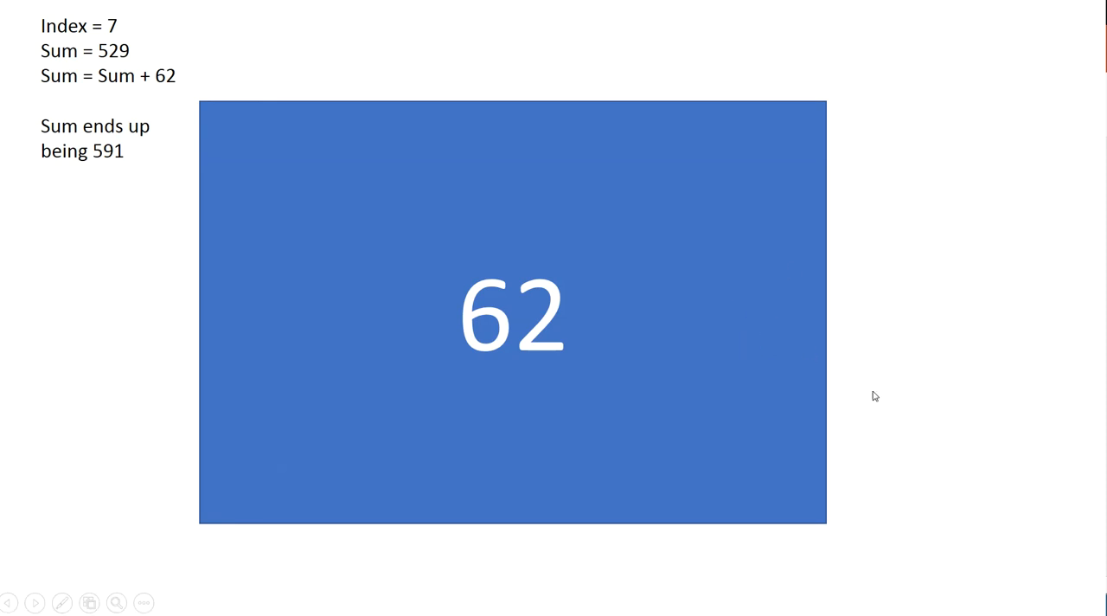
{"action": "mouse_move", "coordinate": [1069, 335]}
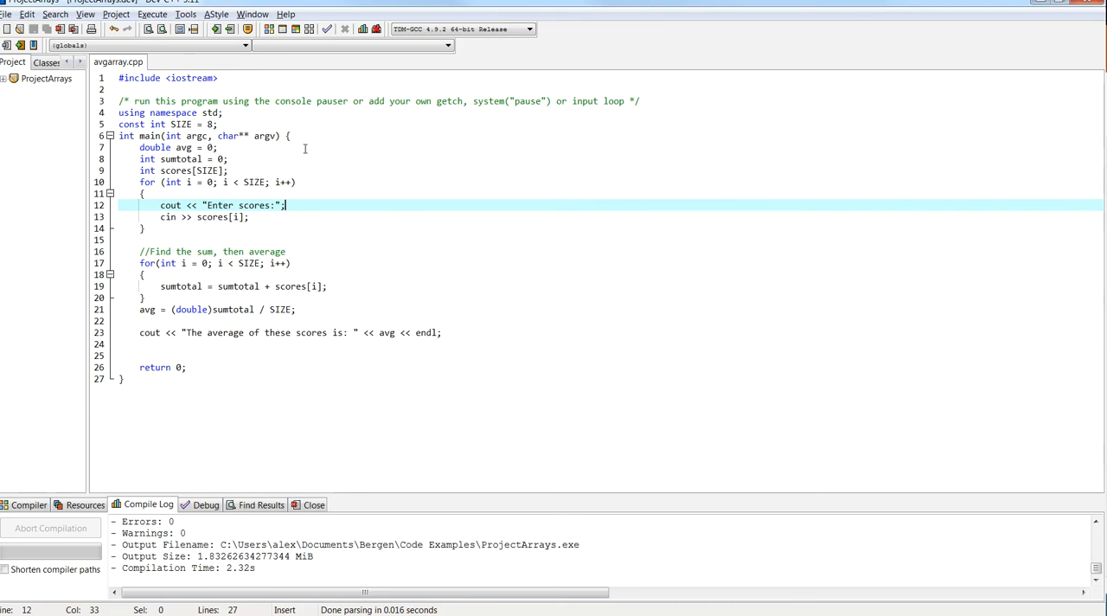
{"action": "left_click", "coordinate": [221, 124]}
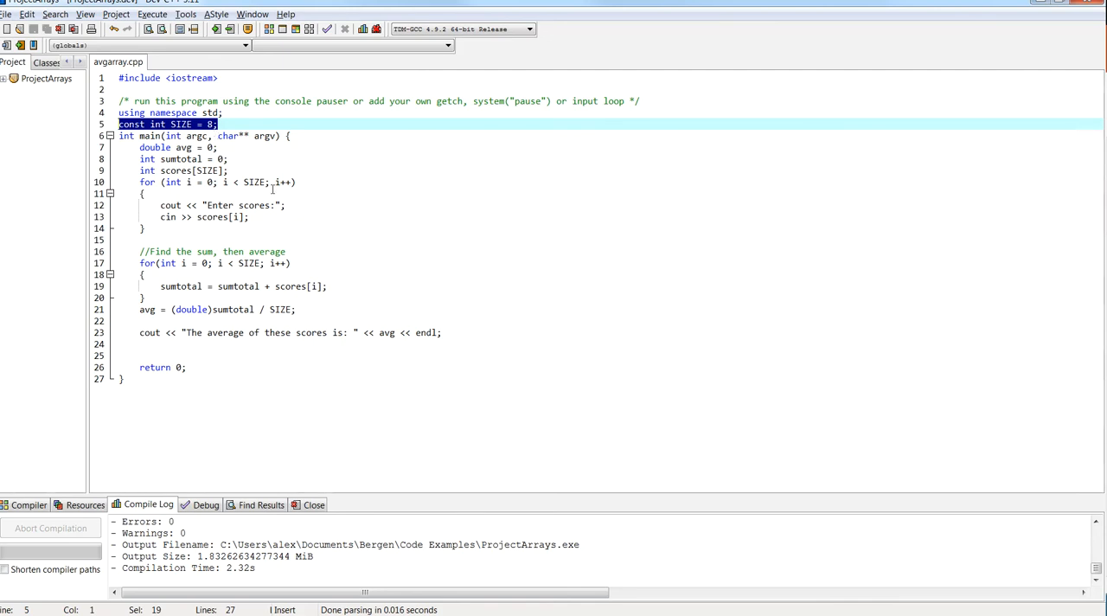
{"action": "mouse_move", "coordinate": [207, 170]}
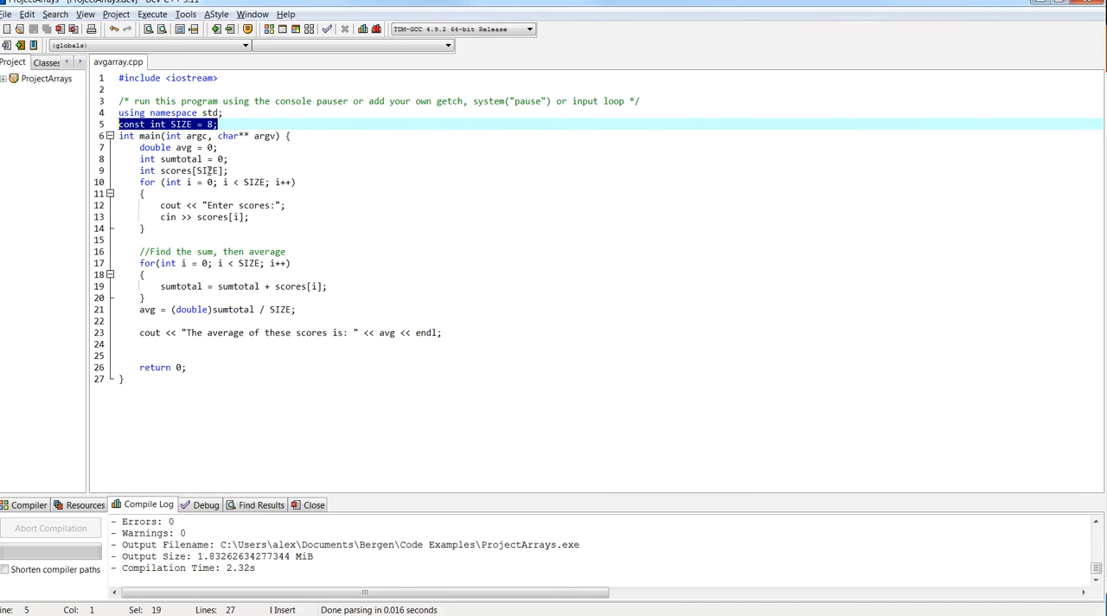
{"action": "double_click", "coordinate": [180, 160]}
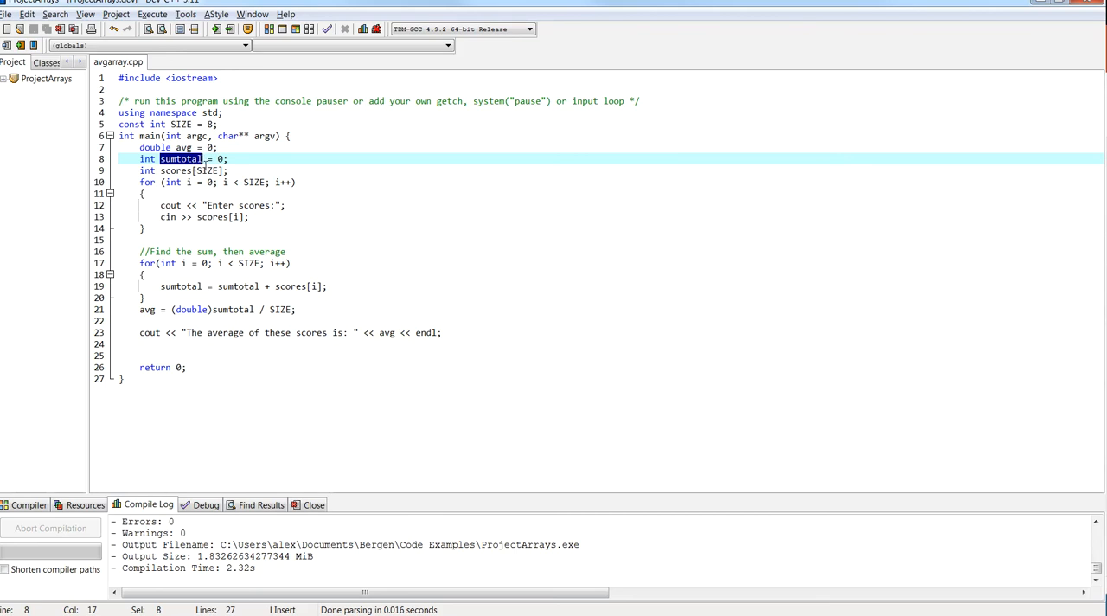
{"action": "mouse_move", "coordinate": [181, 159]}
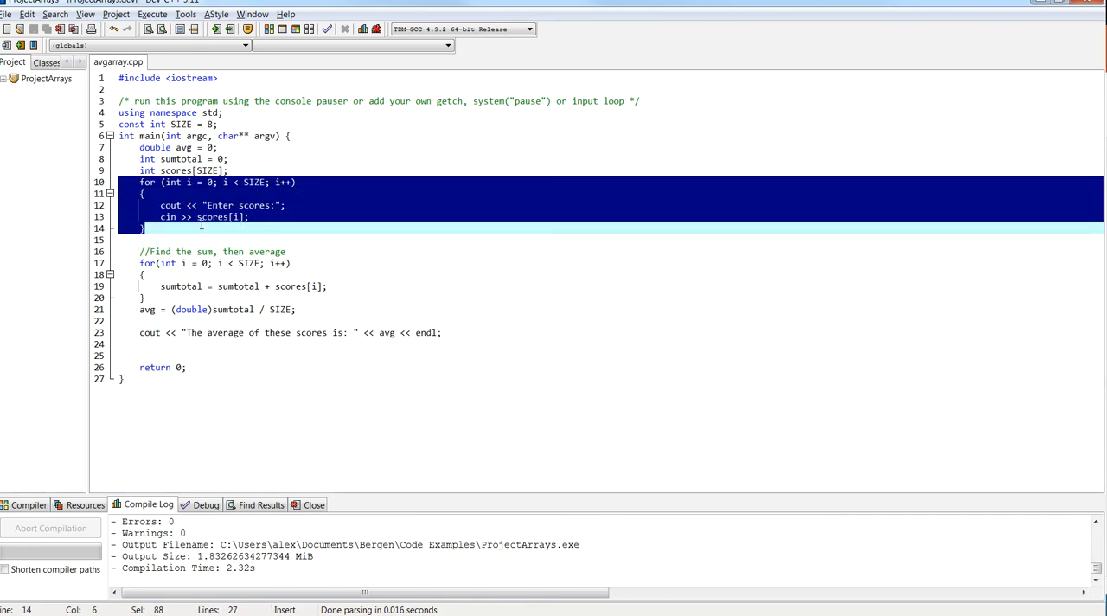
{"action": "mouse_move", "coordinate": [227, 205]}
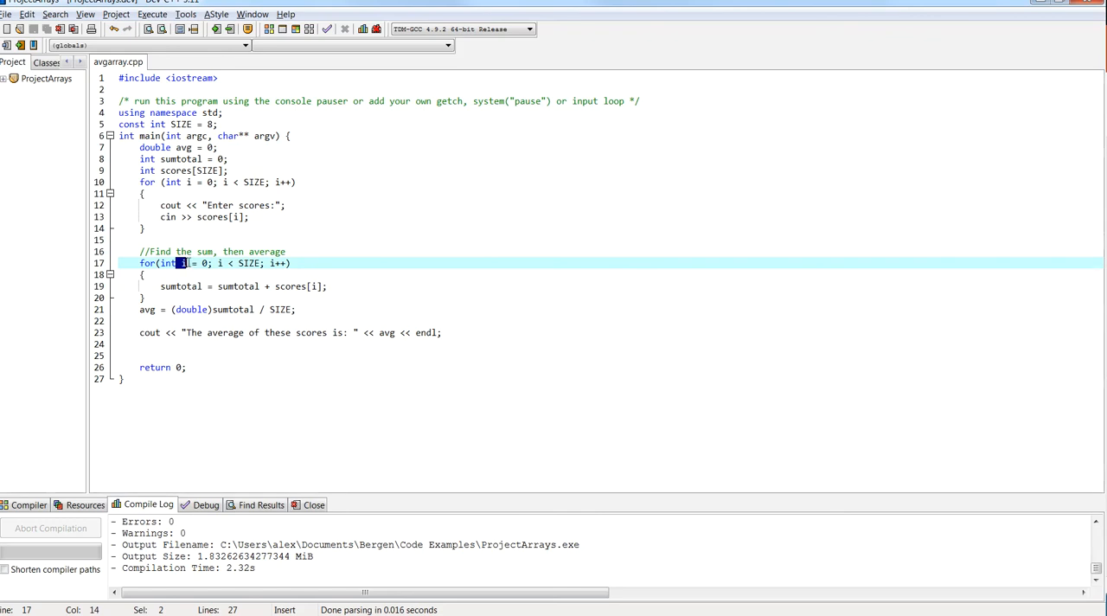
{"action": "double_click", "coordinate": [247, 263]}
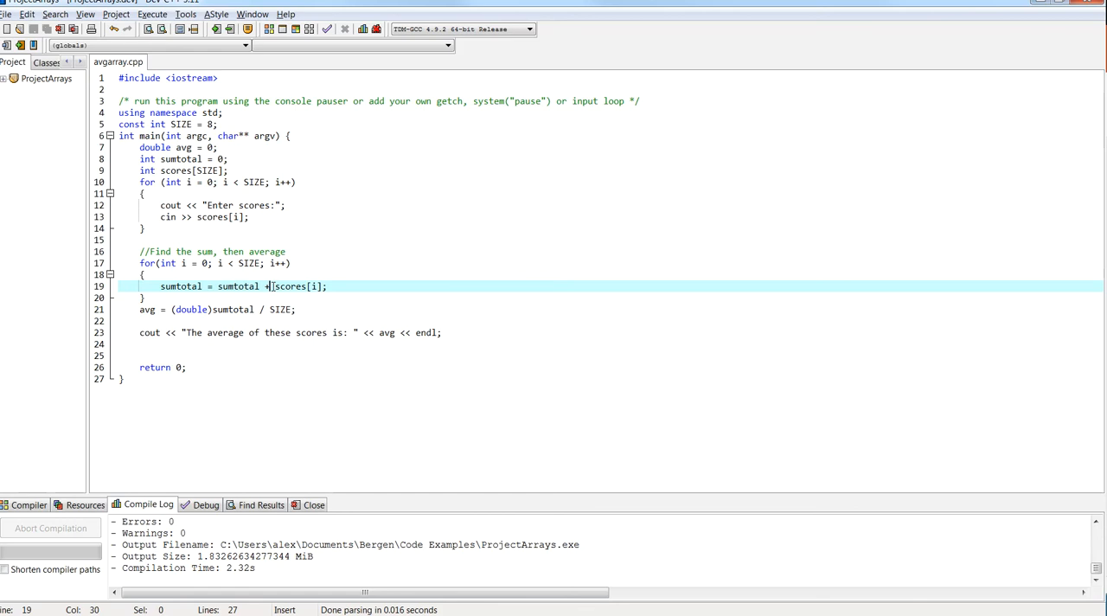
{"action": "left_click_drag", "start_coordinate": [270, 287], "coordinate": [325, 287]}
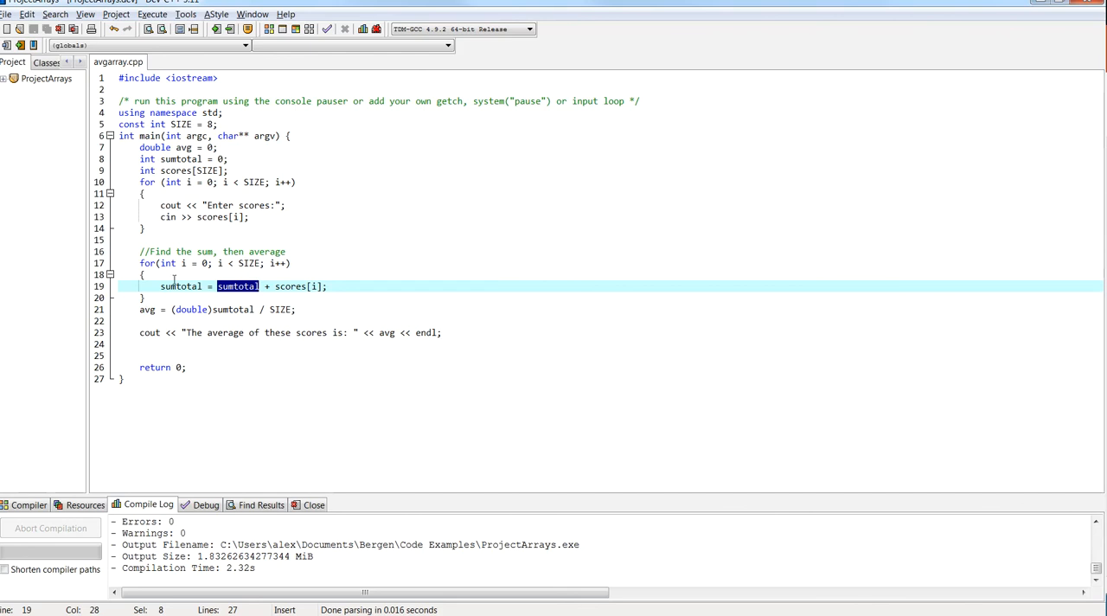
{"action": "double_click", "coordinate": [180, 287]}
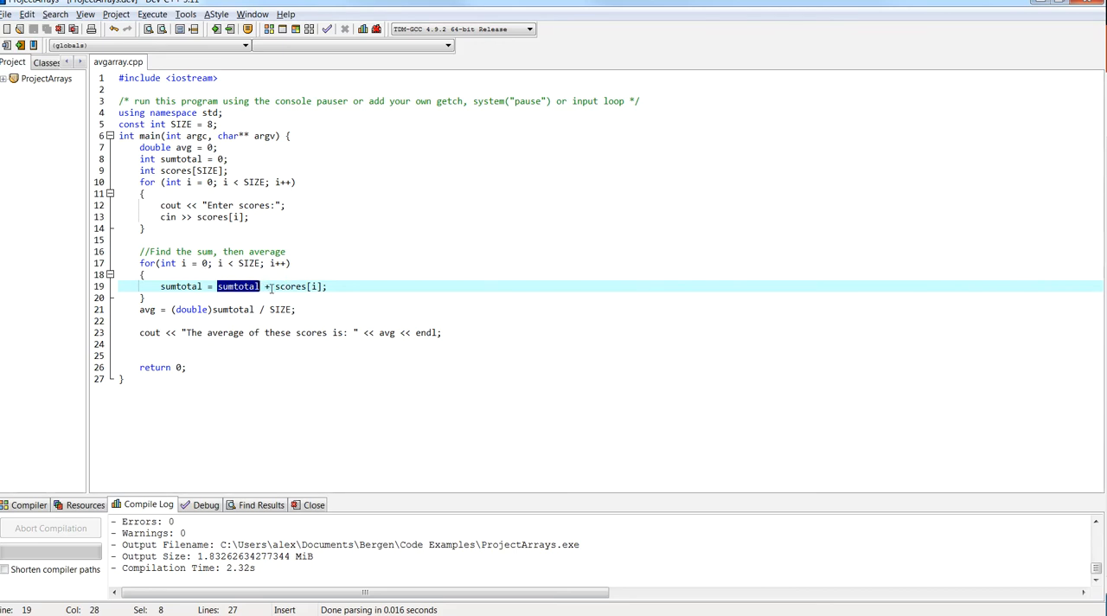
{"action": "double_click", "coordinate": [291, 287]}
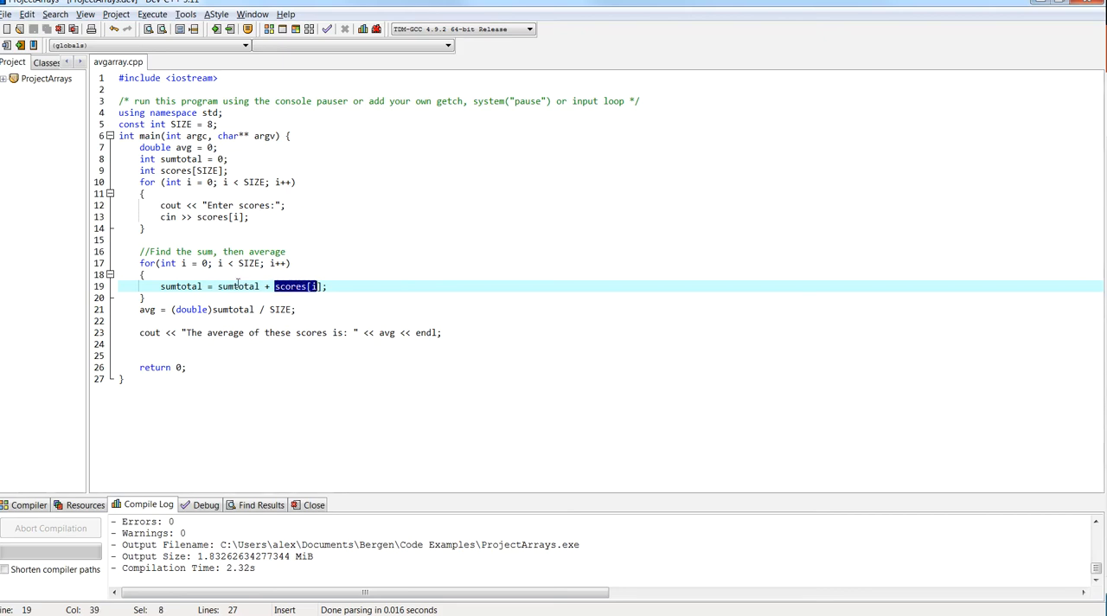
{"action": "left_click", "coordinate": [173, 287]}
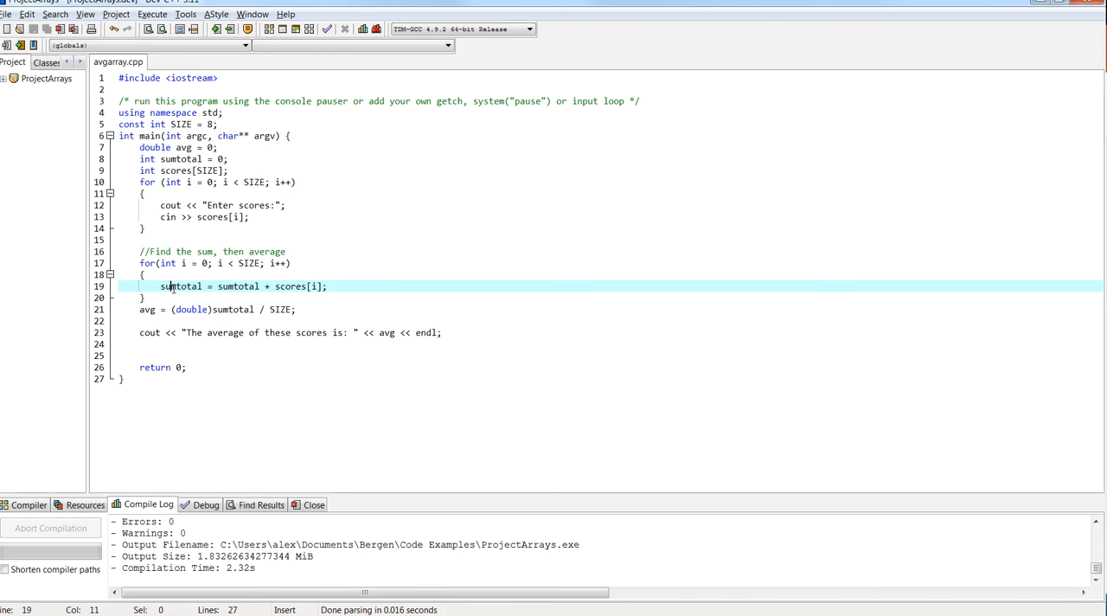
{"action": "double_click", "coordinate": [180, 288]}
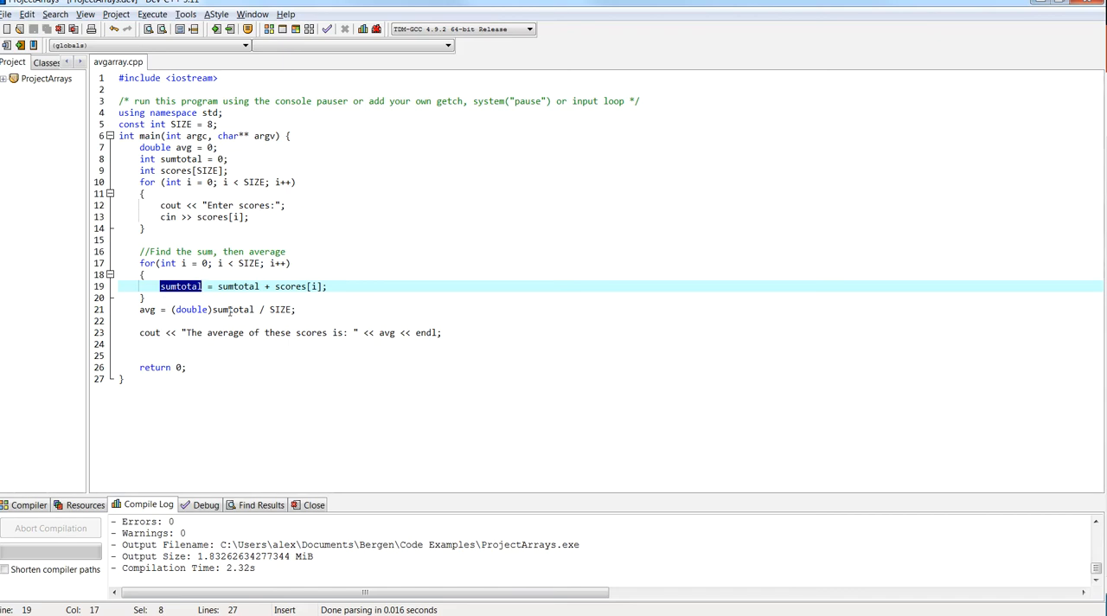
{"action": "double_click", "coordinate": [280, 310]}
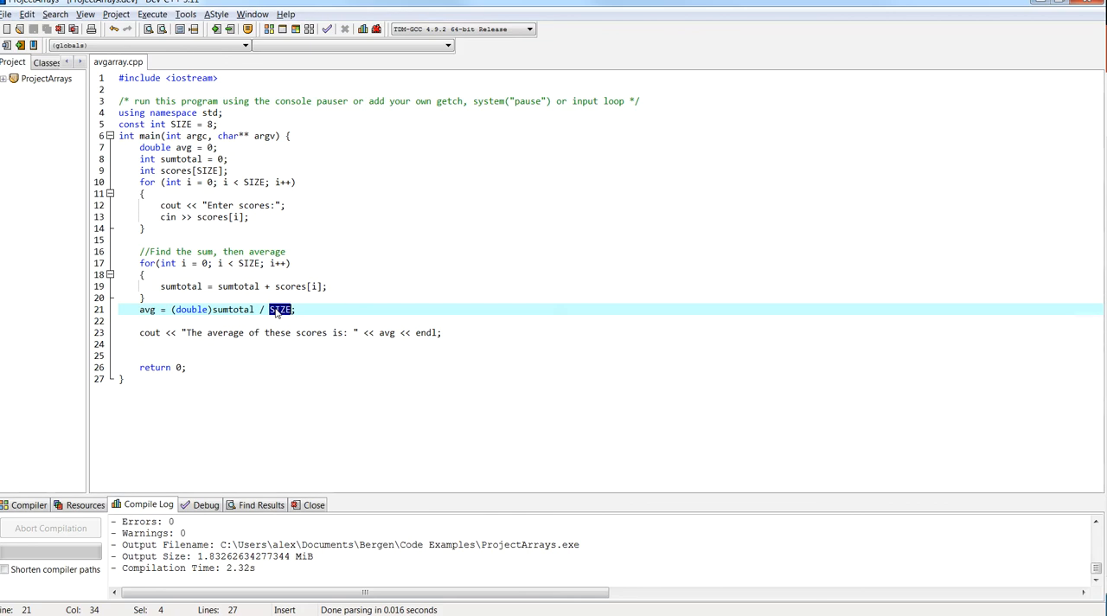
{"action": "double_click", "coordinate": [232, 310]}
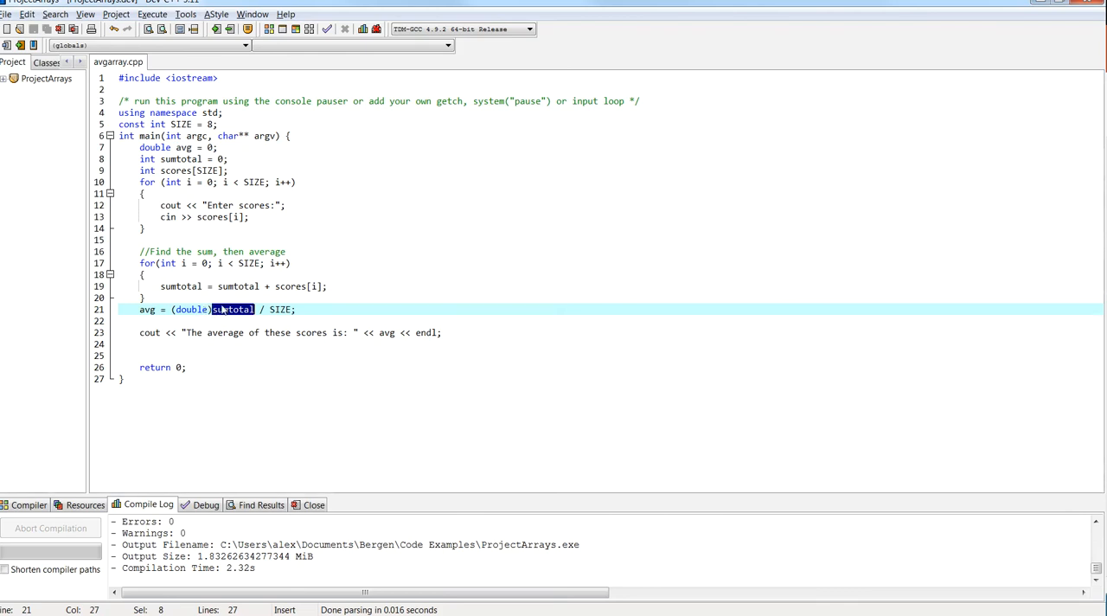
{"action": "mouse_move", "coordinate": [234, 311]}
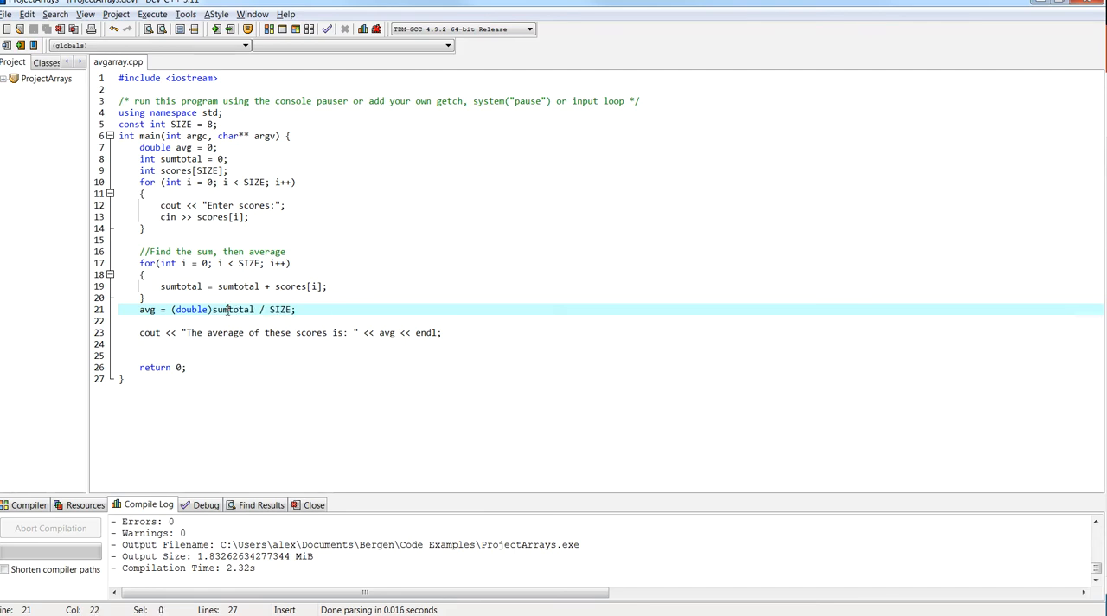
{"action": "double_click", "coordinate": [232, 310]}
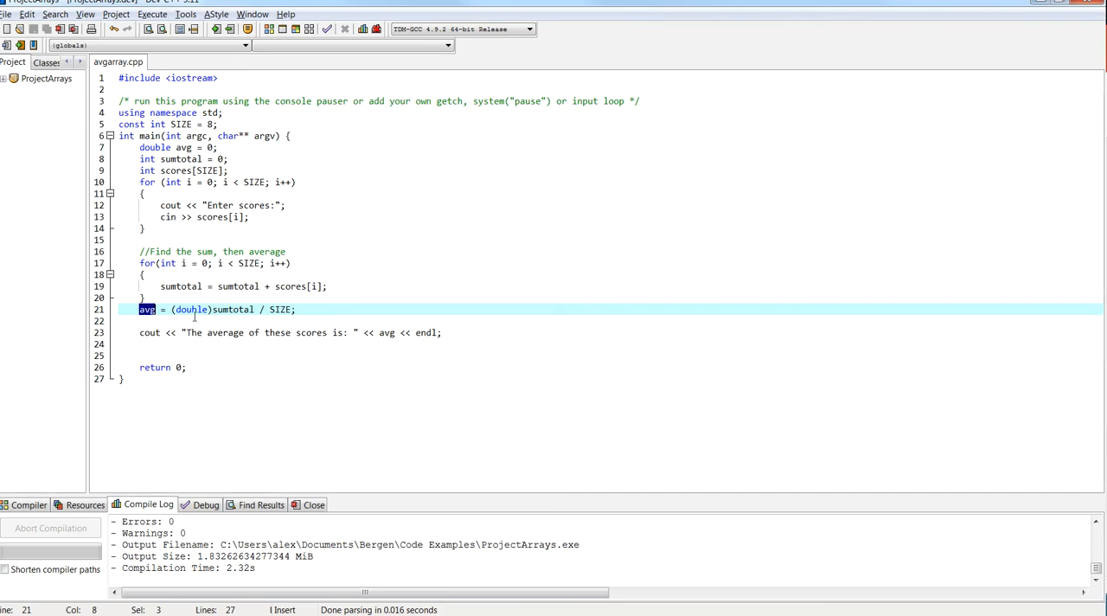
{"action": "double_click", "coordinate": [232, 309]}
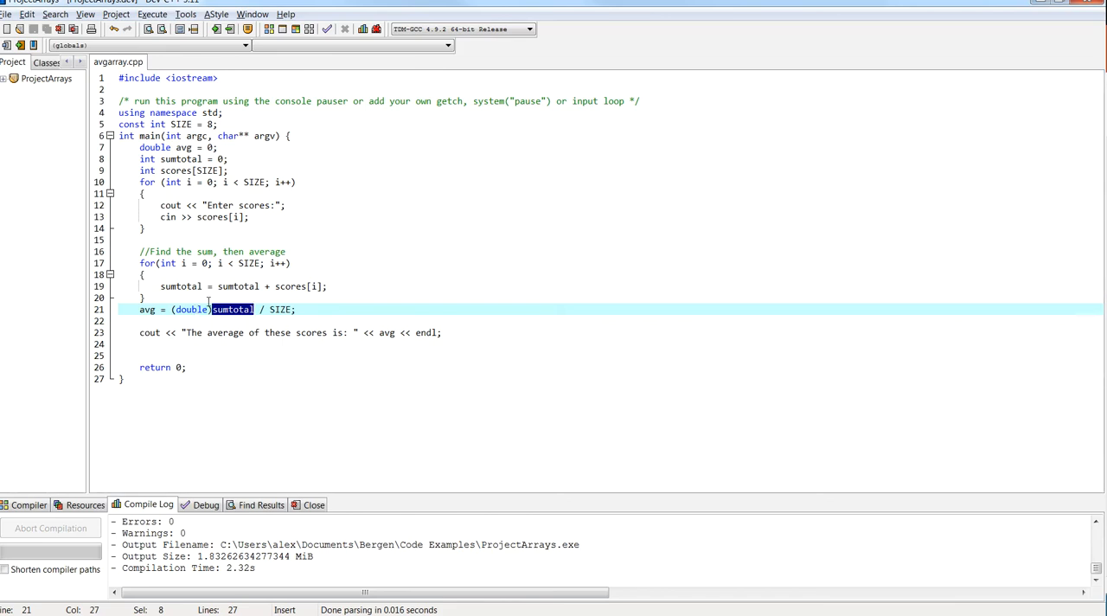
{"action": "mouse_move", "coordinate": [274, 316]}
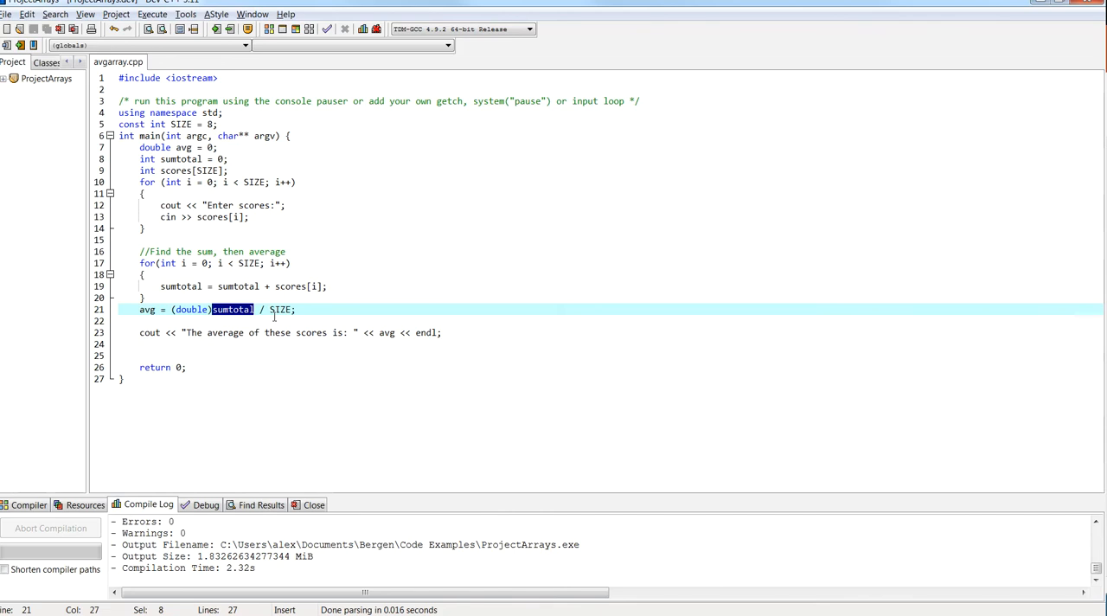
{"action": "mouse_move", "coordinate": [222, 322]}
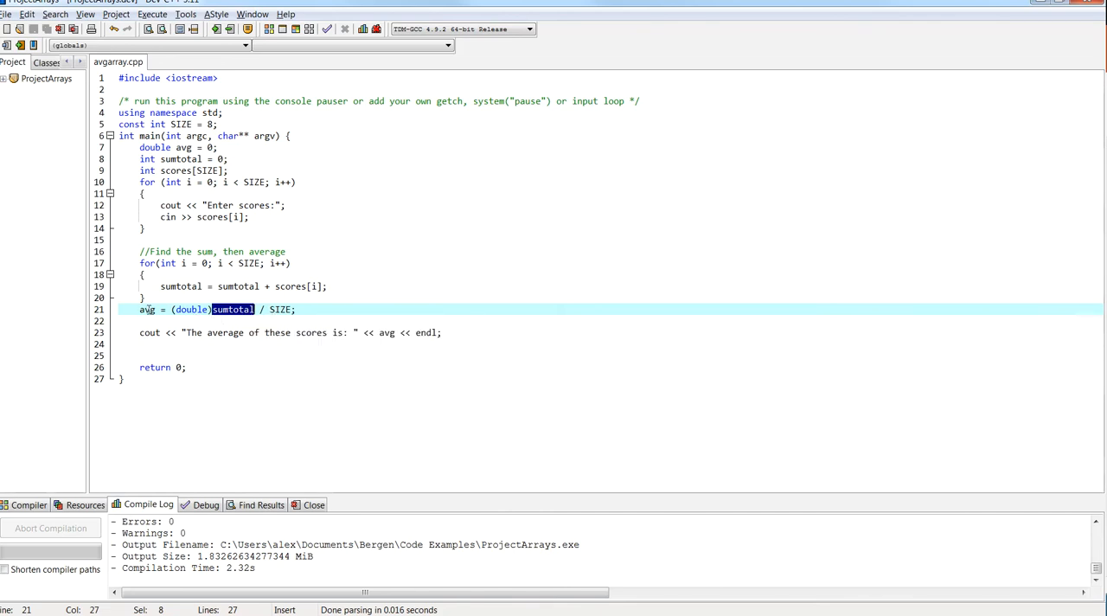
{"action": "double_click", "coordinate": [147, 308]}
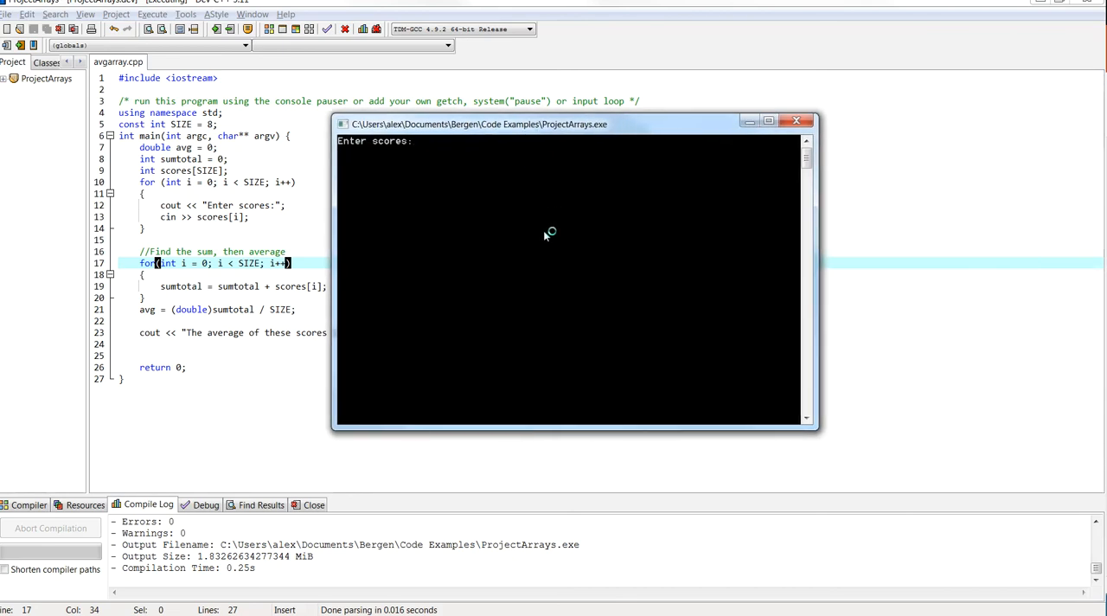
Enter the scores 70, 85, 90, 30, 8, 77, 2 so the console reports average 73.875, then move the console aside.
{"action": "type", "text": "70"}
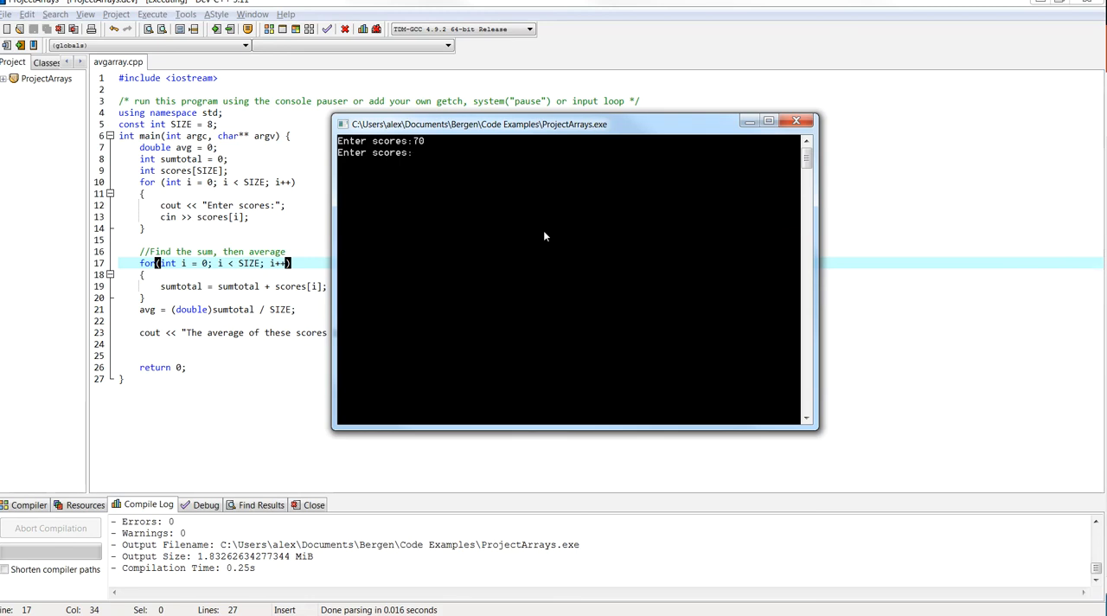
{"action": "type", "text": "85"}
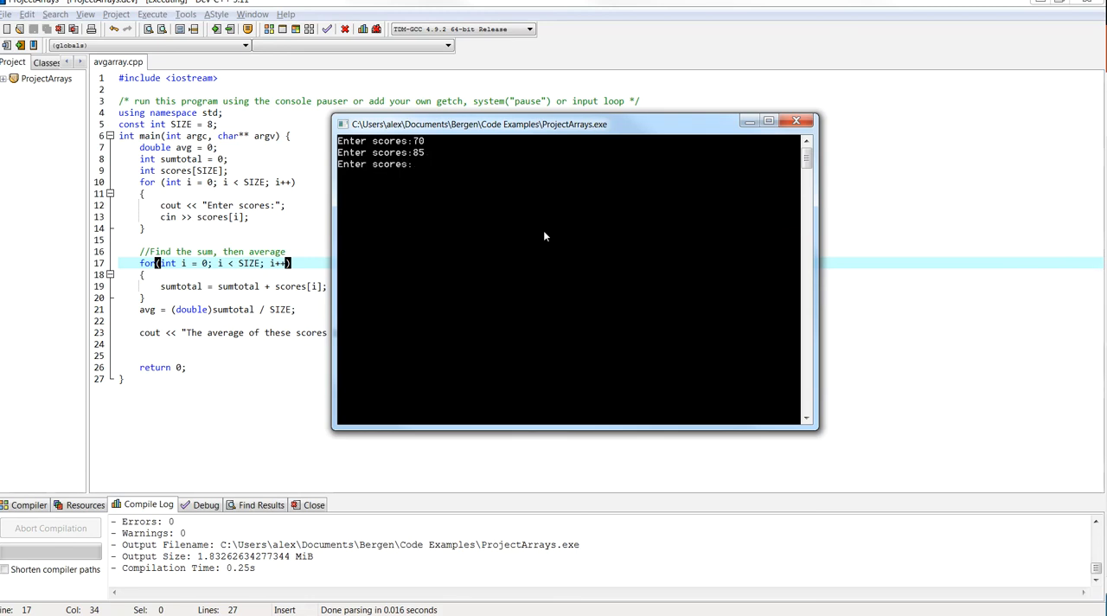
{"action": "type", "text": "90"}
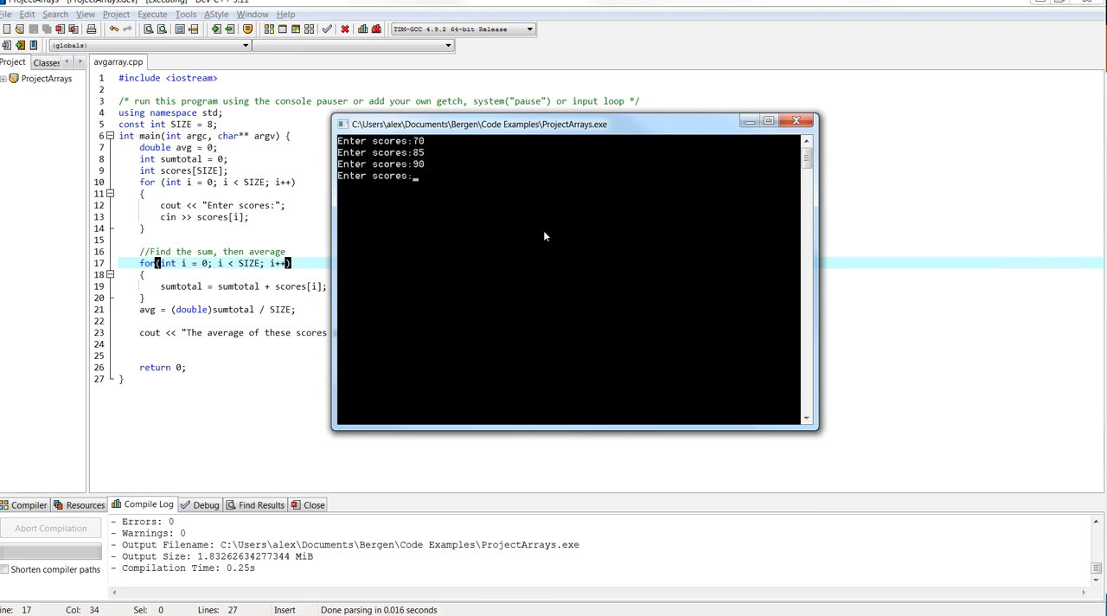
{"action": "type", "text": "30"}
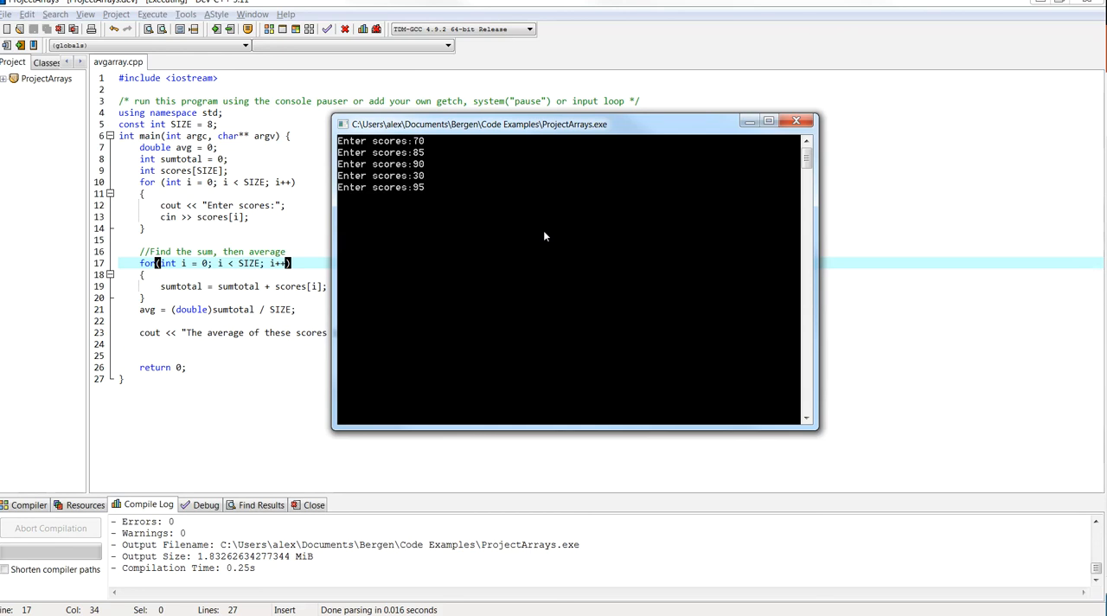
{"action": "type", "text": "82"}
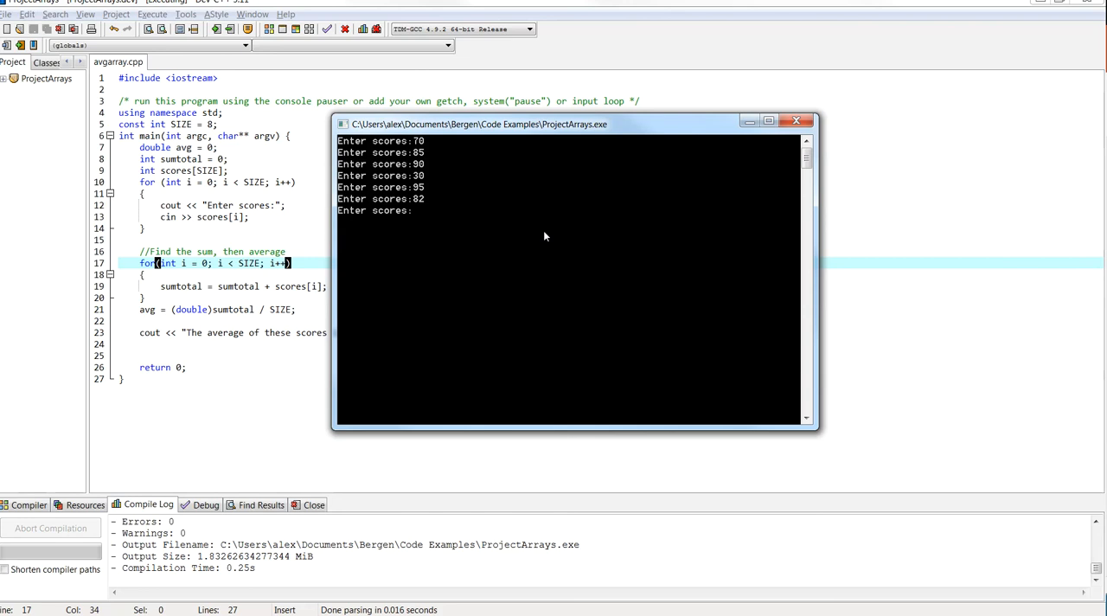
{"action": "type", "text": "77"}
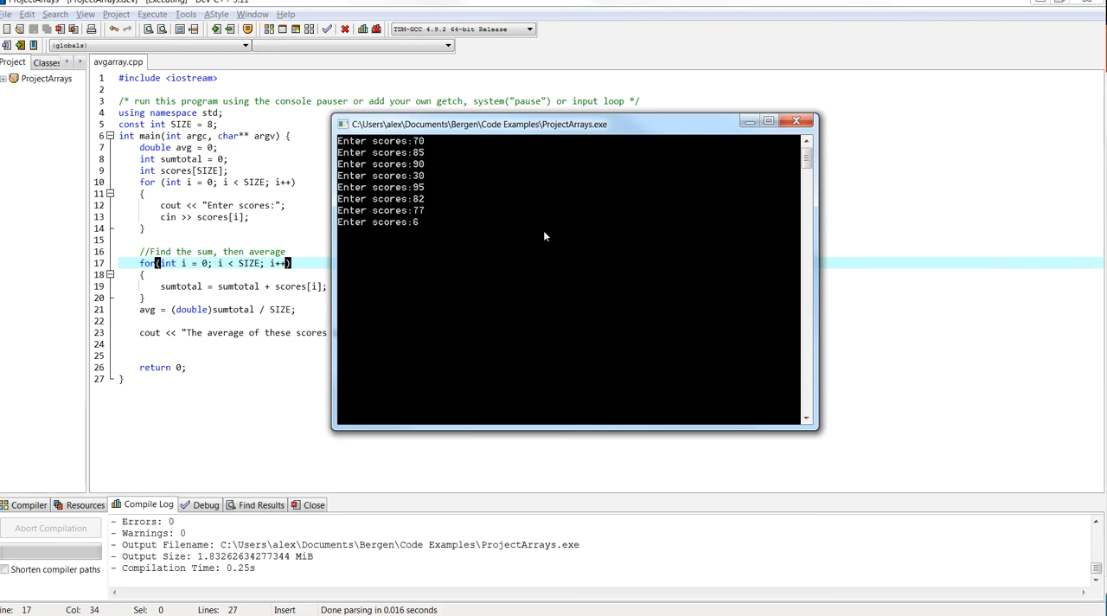
{"action": "type", "text": "2"}
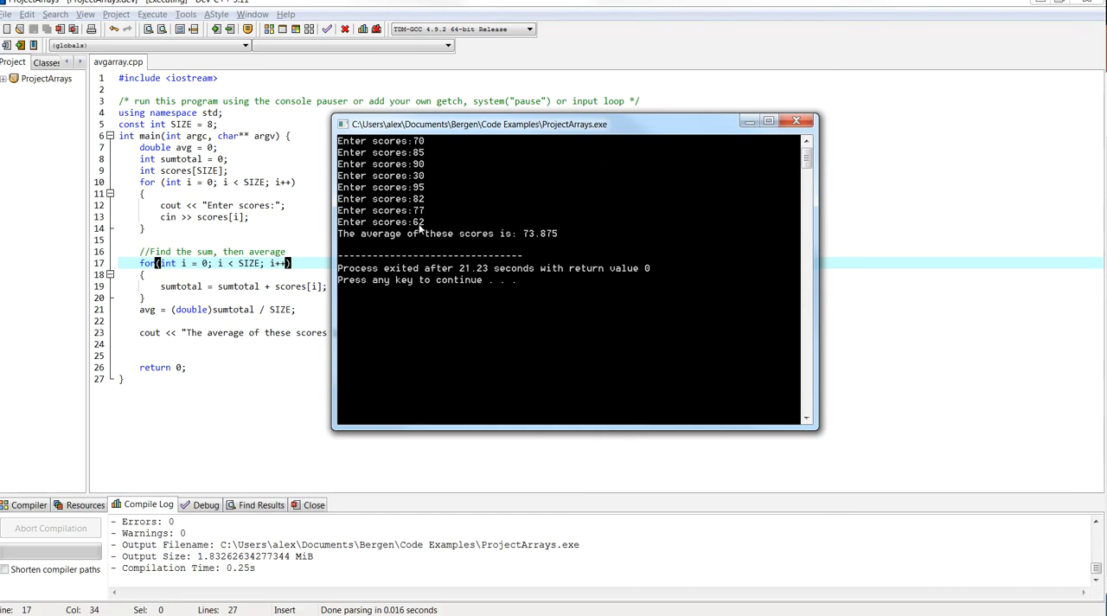
{"action": "mouse_move", "coordinate": [407, 228]}
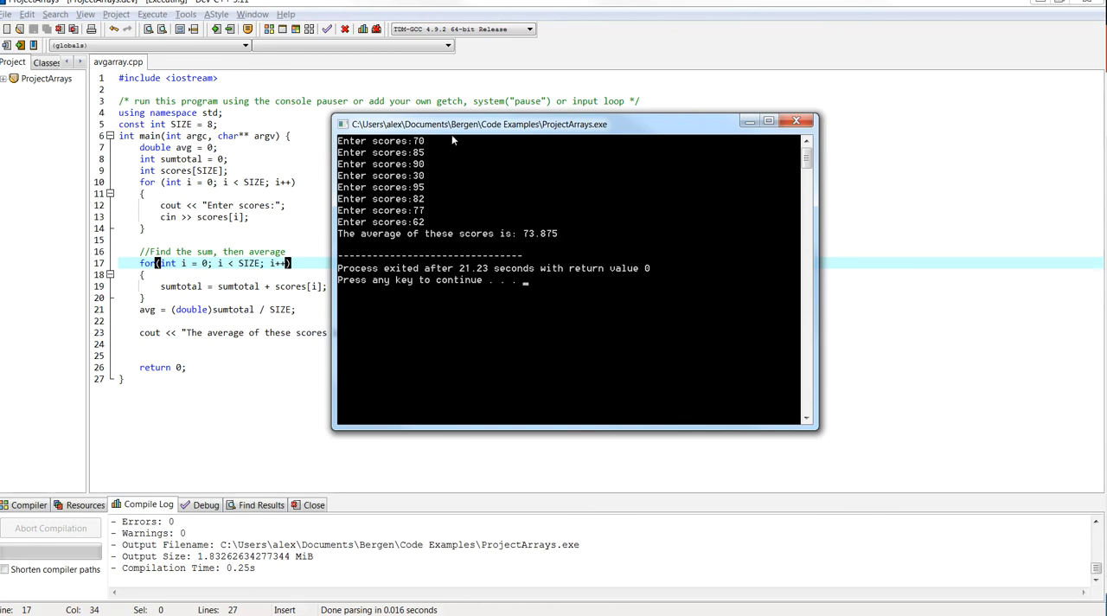
{"action": "left_click_drag", "start_coordinate": [450, 125], "coordinate": [602, 119]}
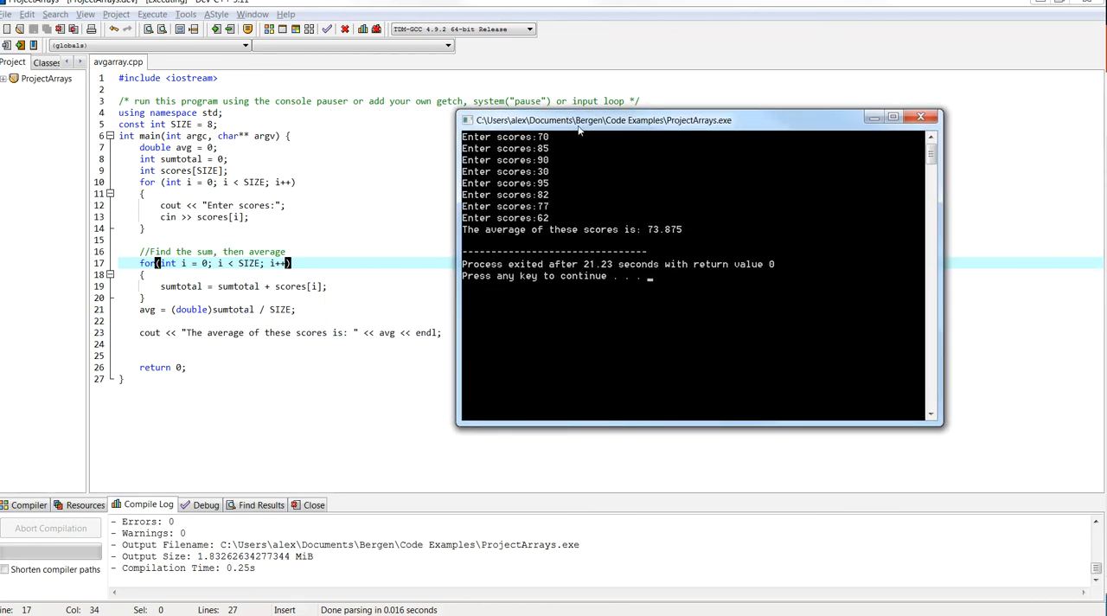
{"action": "mouse_move", "coordinate": [560, 327]}
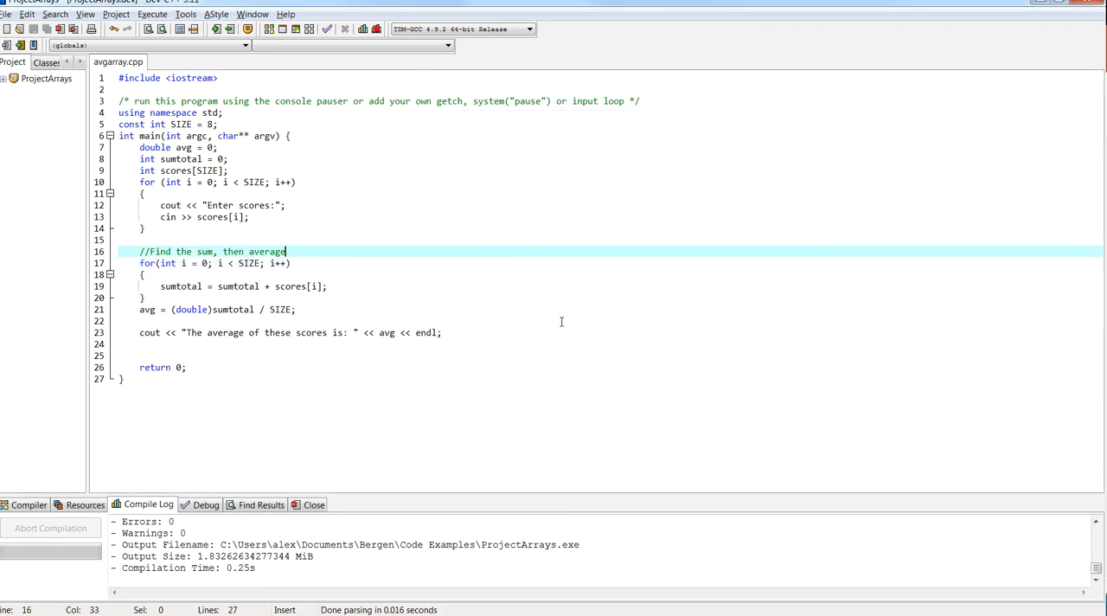
Add cout << "The sum of these scores is: " << sumtotal << endl; before the average line in avgarray.cpp.
{"action": "type", "text": "d"}
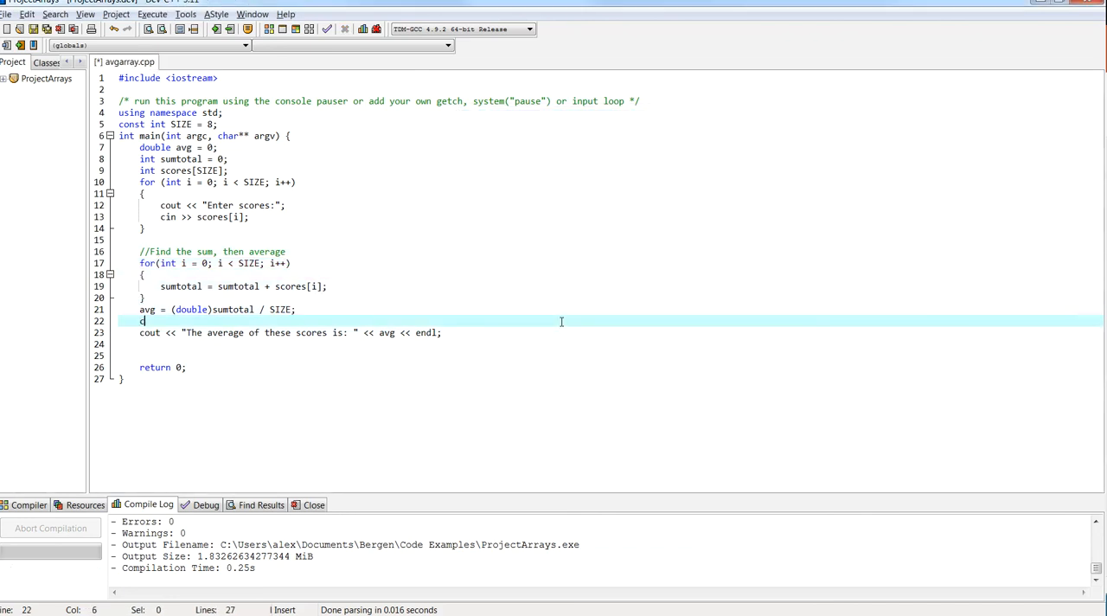
{"action": "type", "text": "cout << \"The sum of these scores i"}
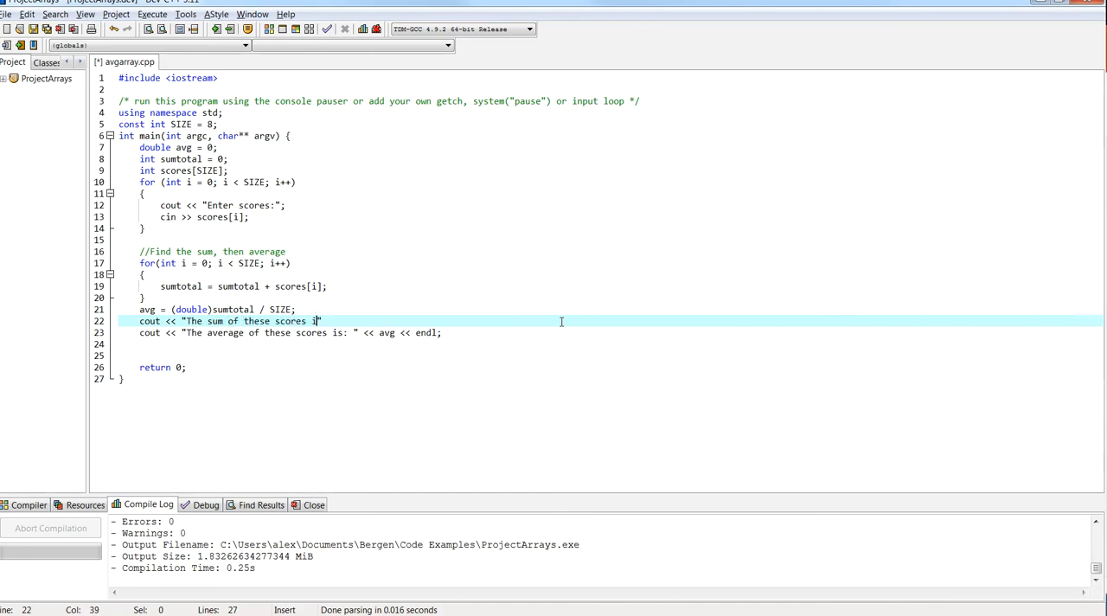
{"action": "type", "text": "s: \" <<"}
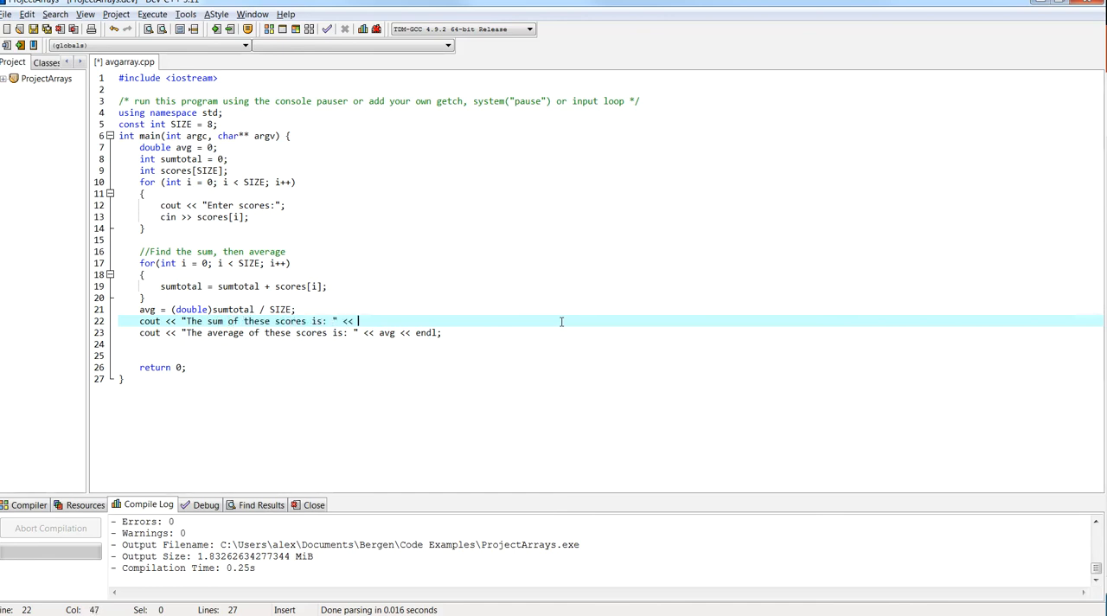
{"action": "type", "text": "sumtotal << e"}
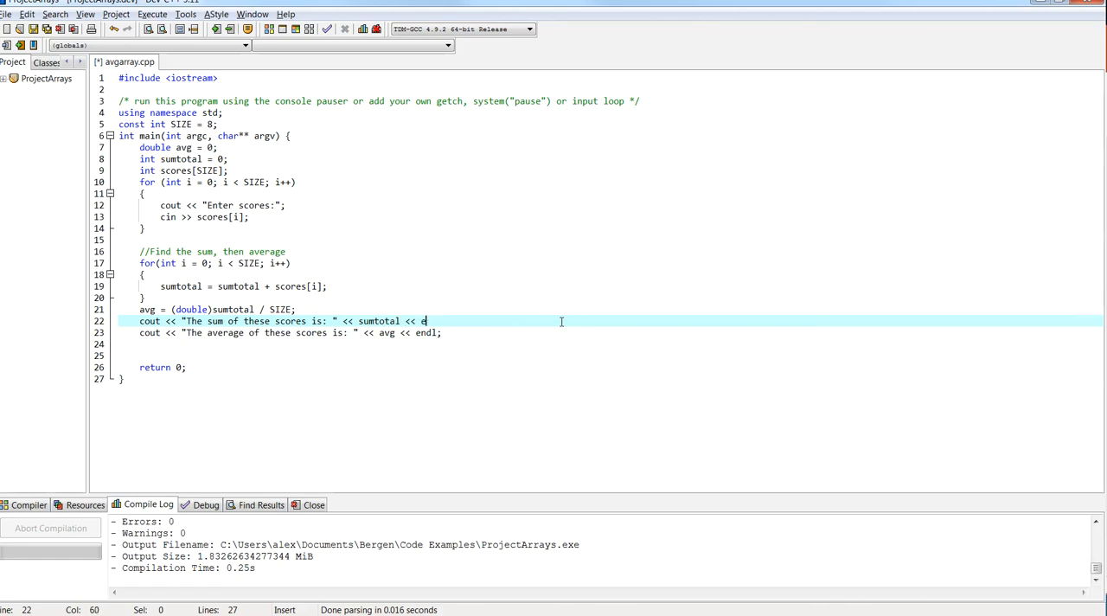
{"action": "type", "text": "ndl;"}
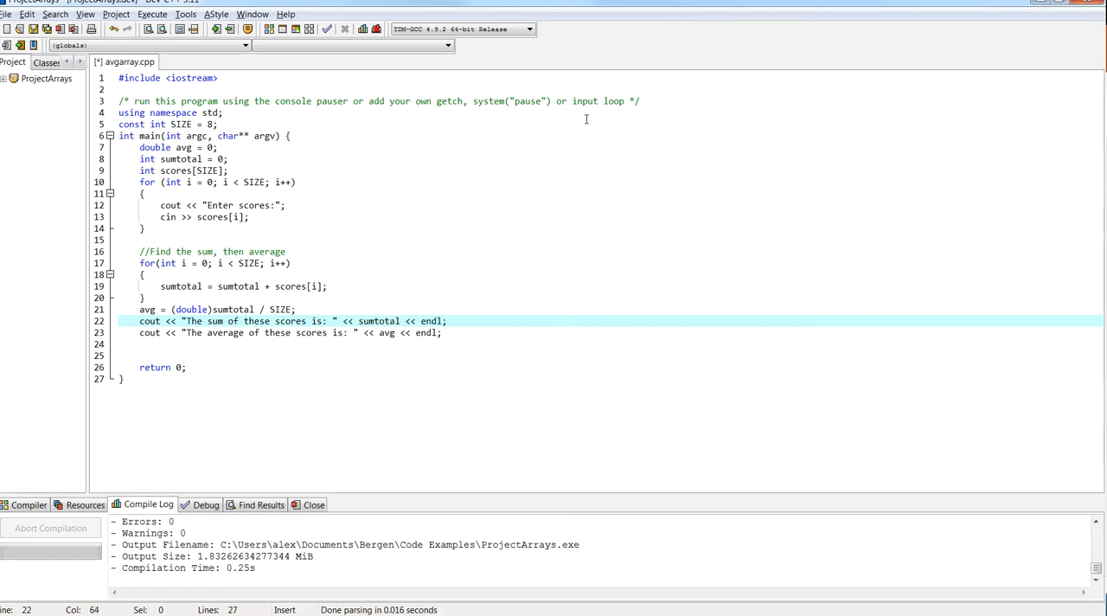
{"action": "left_click", "coordinate": [152, 14]}
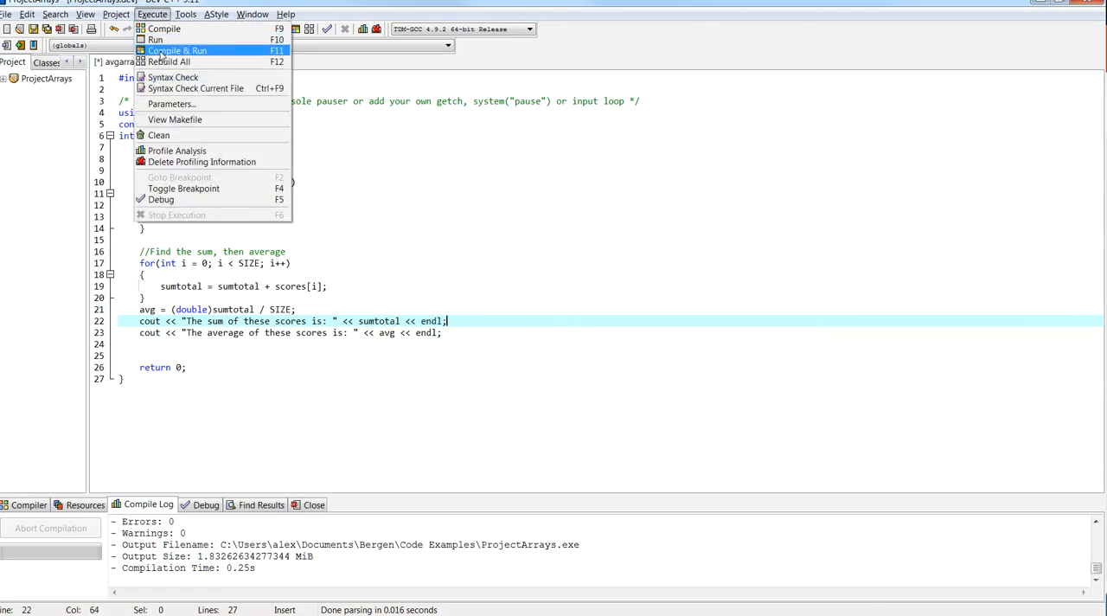
Compile & Run the updated program so the console shows the sum 591 above the 73.875 average.
{"action": "left_click", "coordinate": [176, 50]}
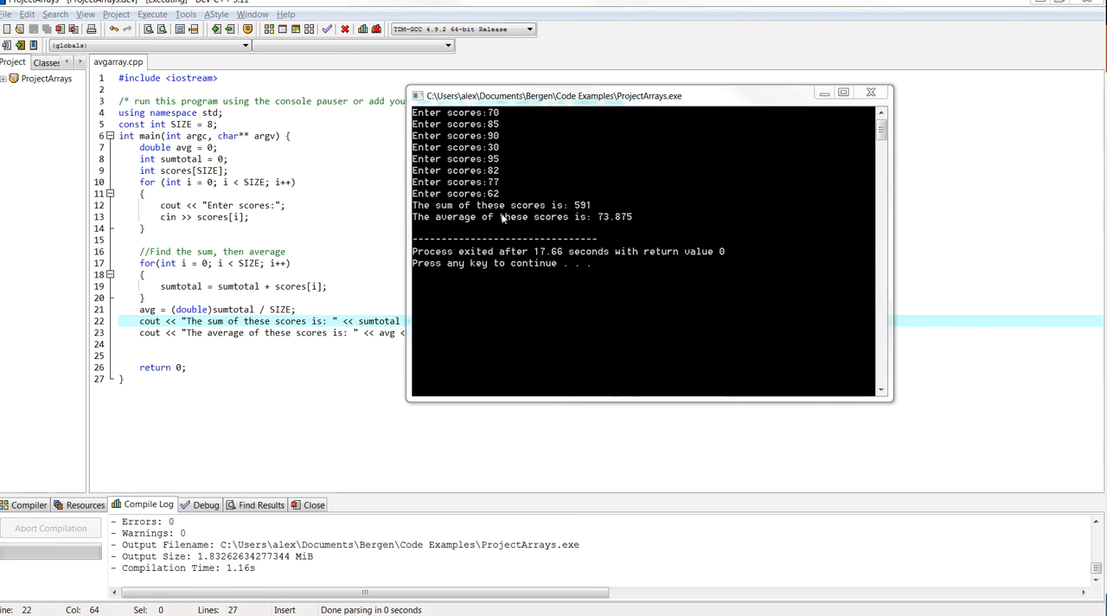
{"action": "mouse_move", "coordinate": [578, 211]}
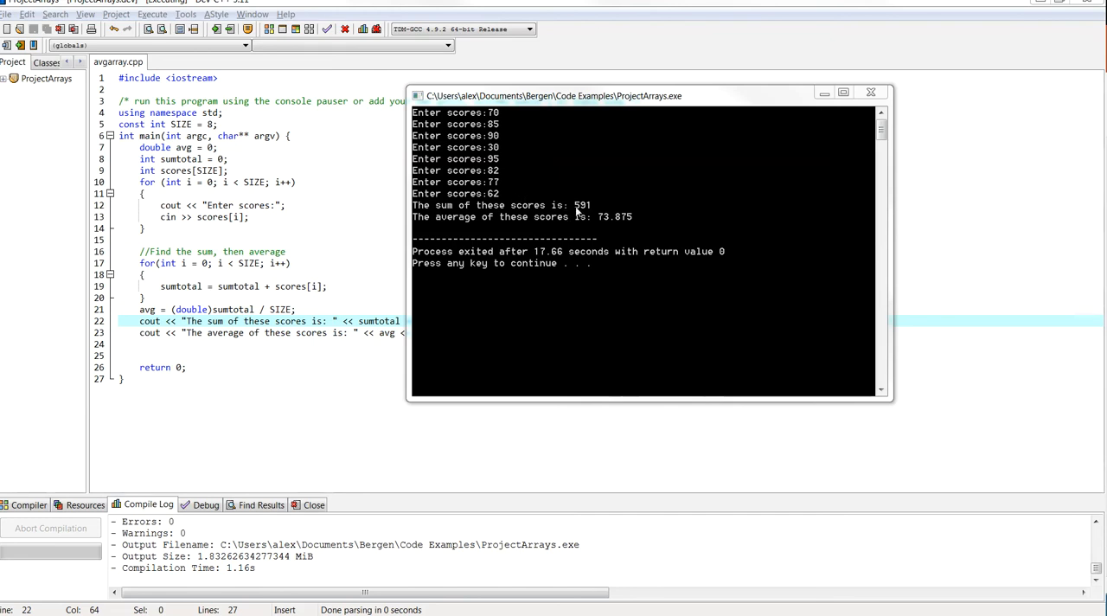
{"action": "mouse_move", "coordinate": [597, 216]}
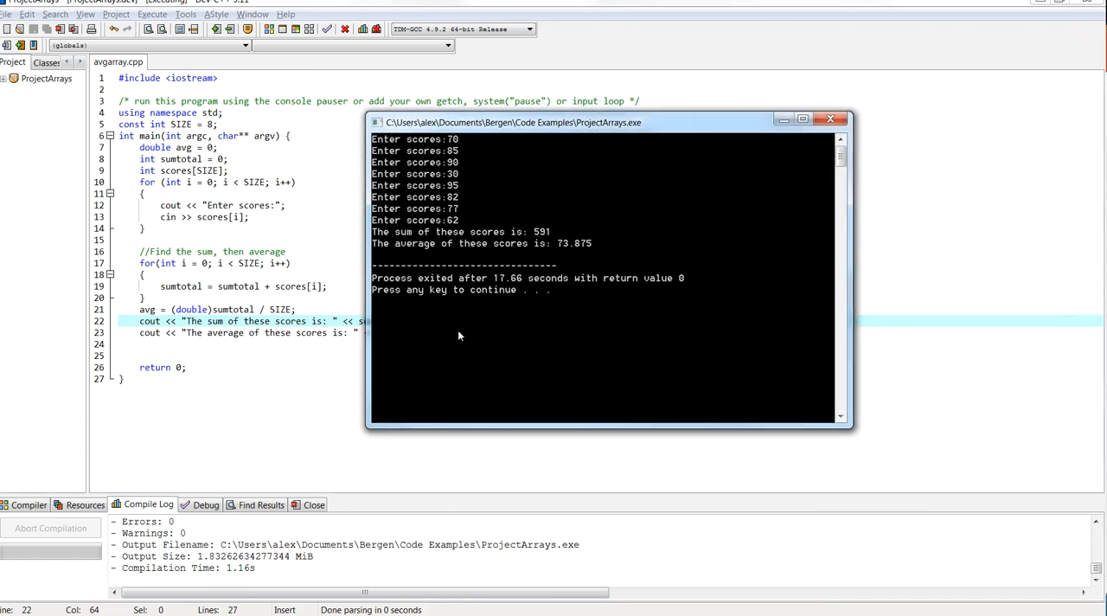
{"action": "mouse_move", "coordinate": [493, 325]}
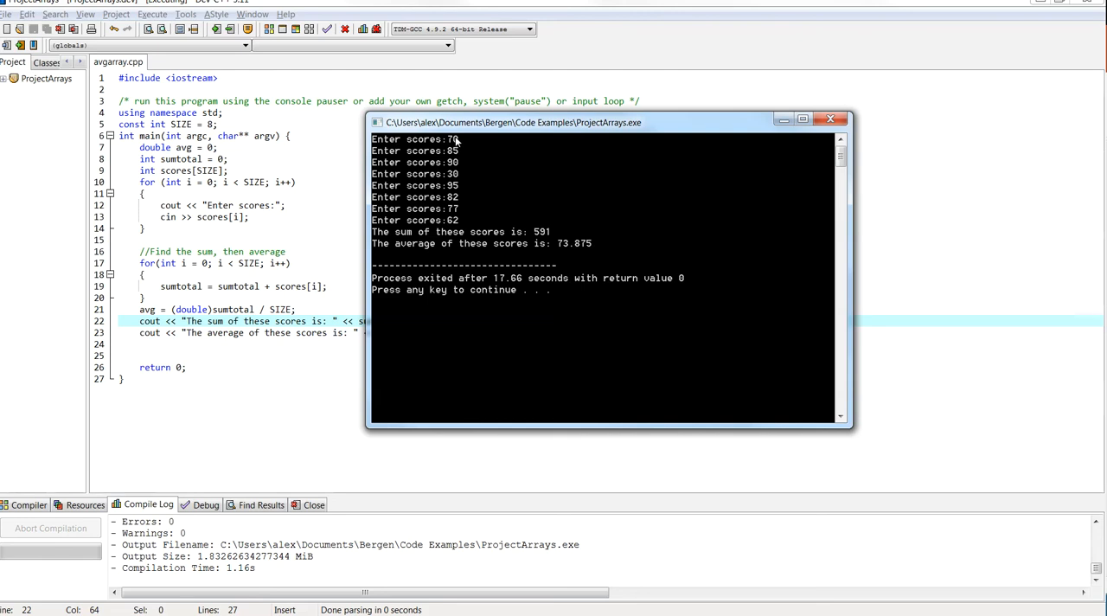
{"action": "mouse_move", "coordinate": [460, 142]}
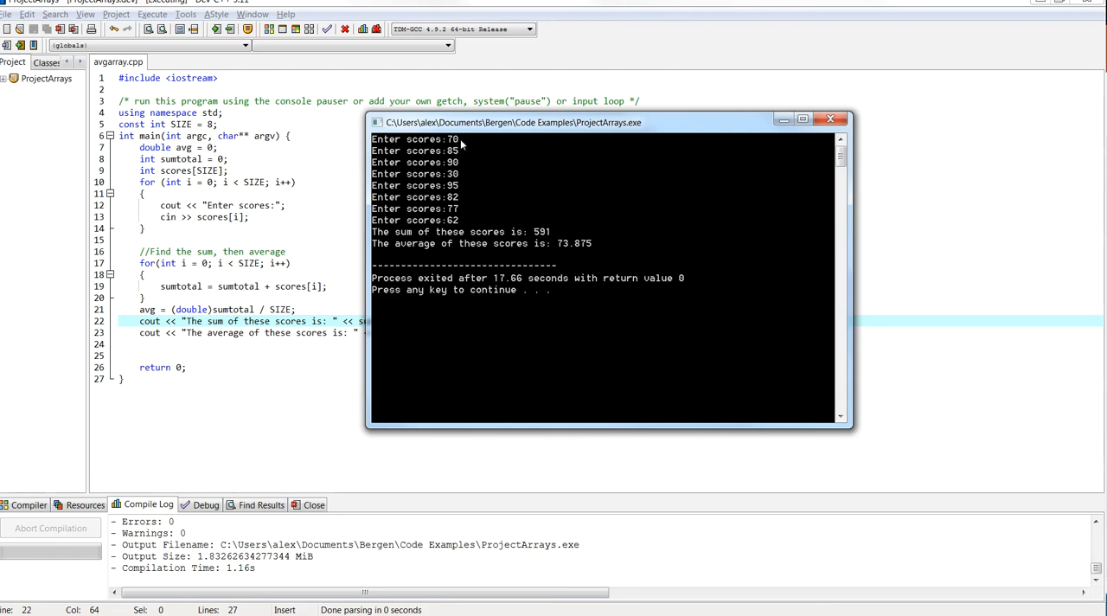
{"action": "mouse_move", "coordinate": [464, 155]}
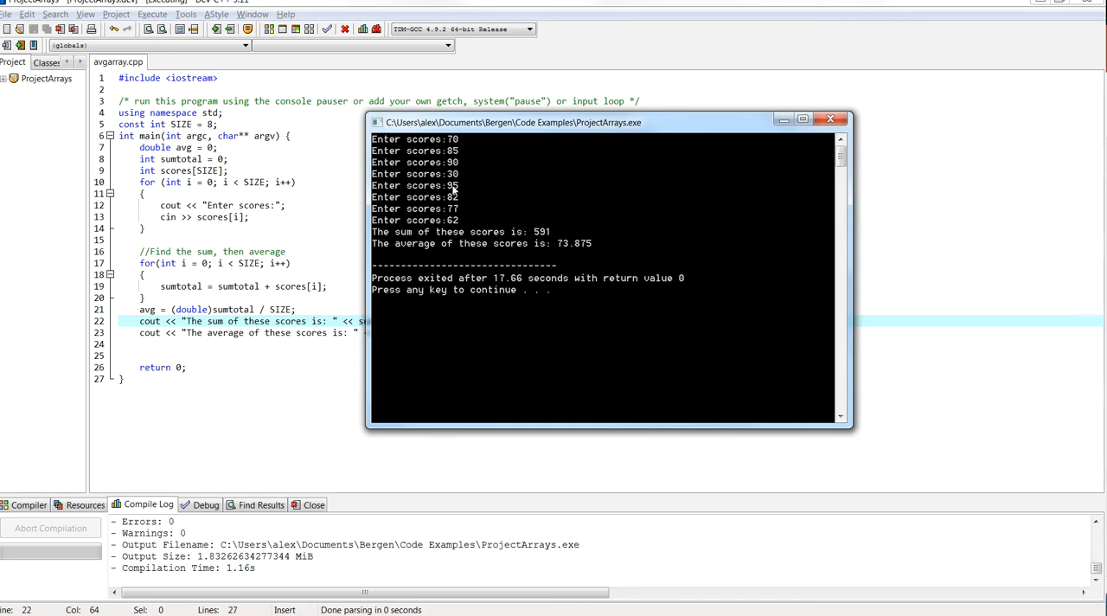
{"action": "mouse_move", "coordinate": [450, 221]}
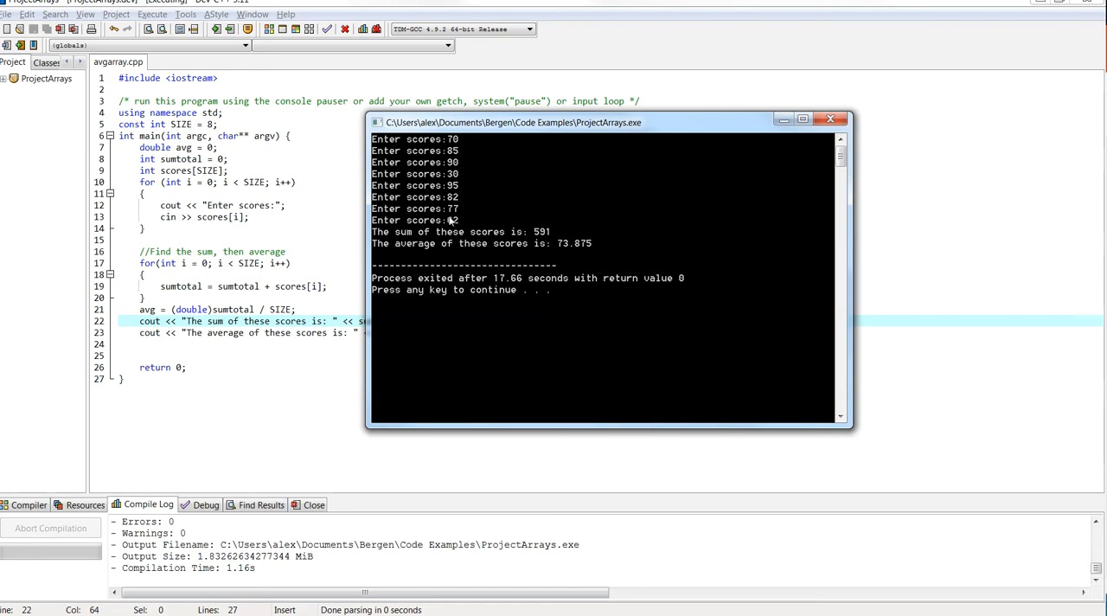